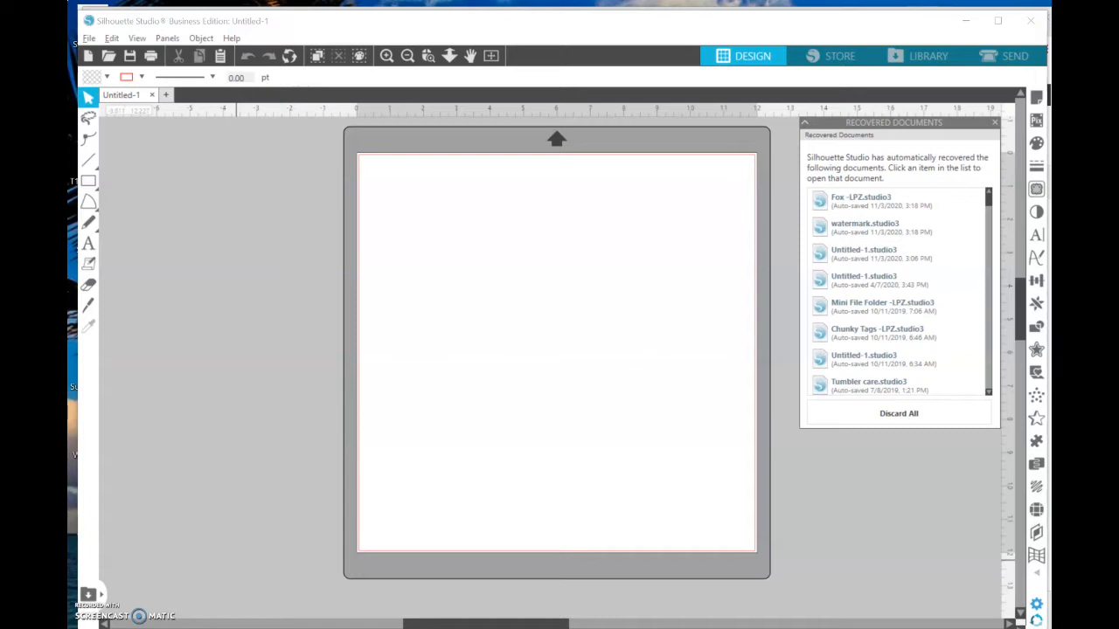
{"action": "mouse_move", "coordinate": [243, 422]}
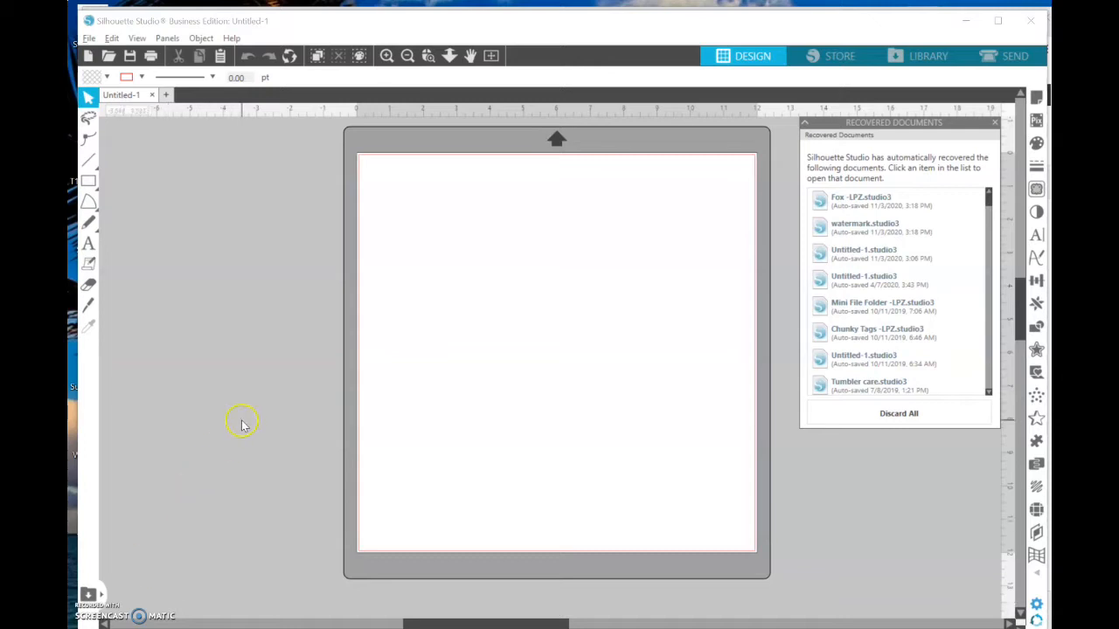
{"action": "mouse_move", "coordinate": [625, 368]}
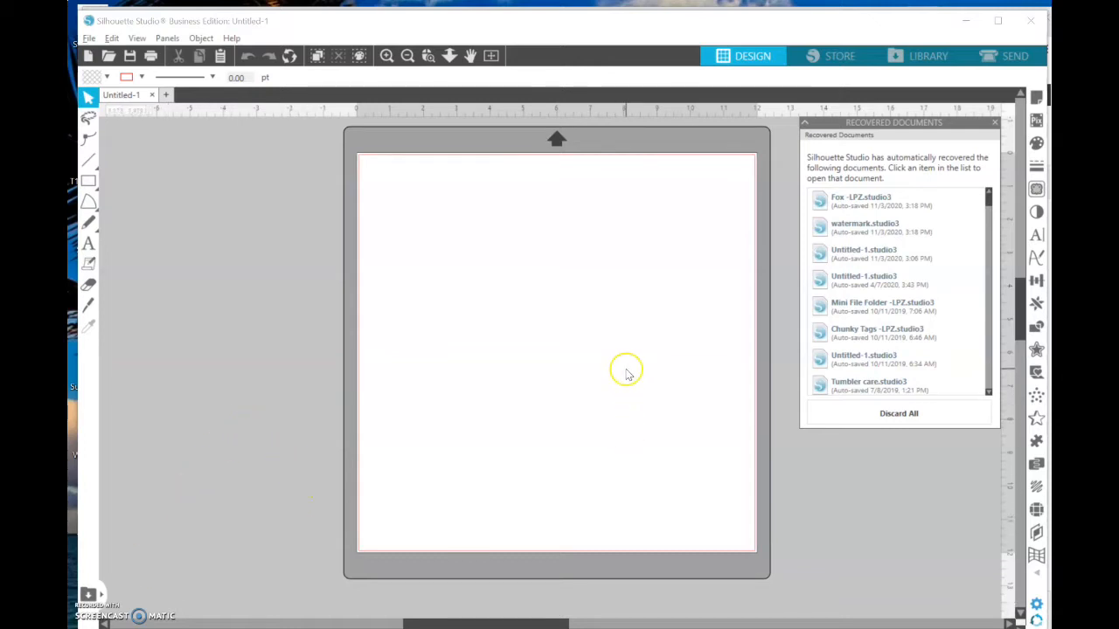
{"action": "mouse_move", "coordinate": [626, 375]}
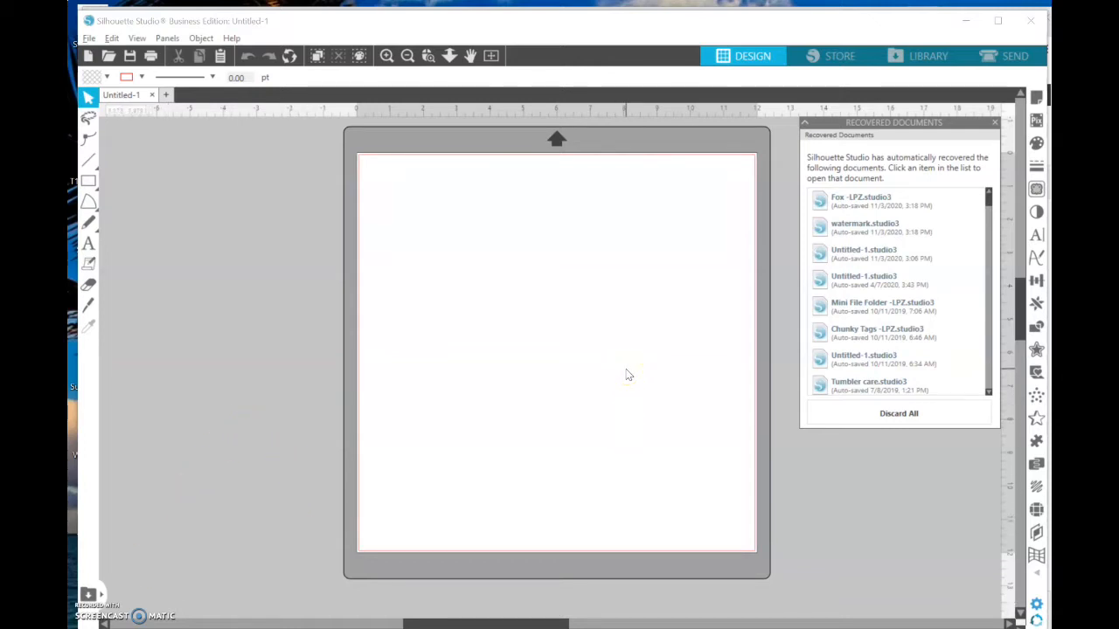
{"action": "mouse_move", "coordinate": [620, 333]}
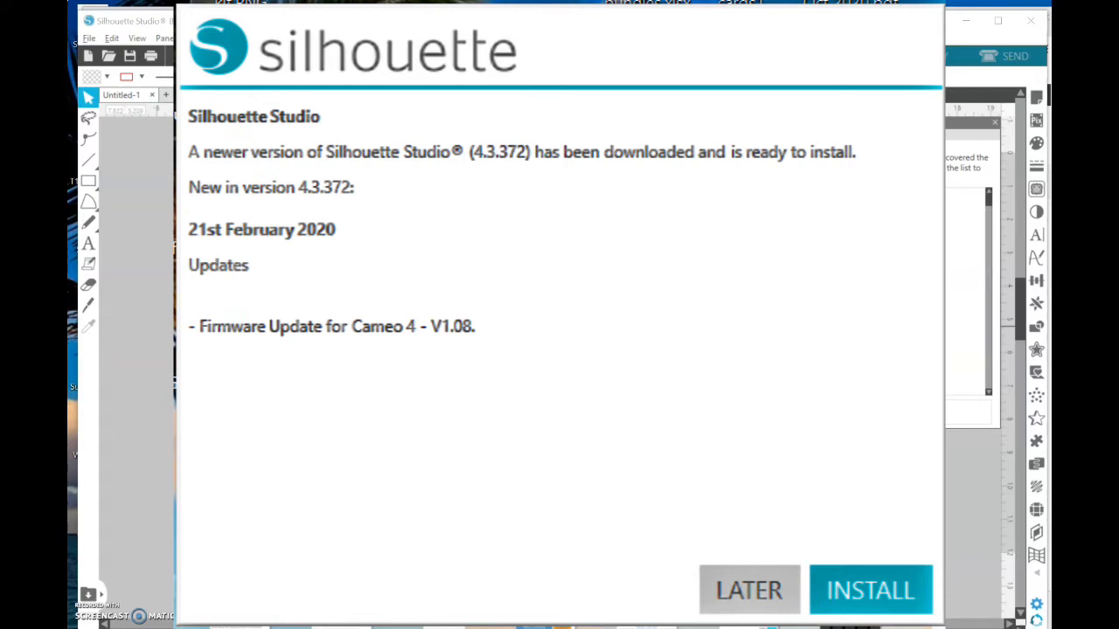
Postpone the version 4.3.372 update with LATER.
{"action": "left_click", "coordinate": [747, 590]}
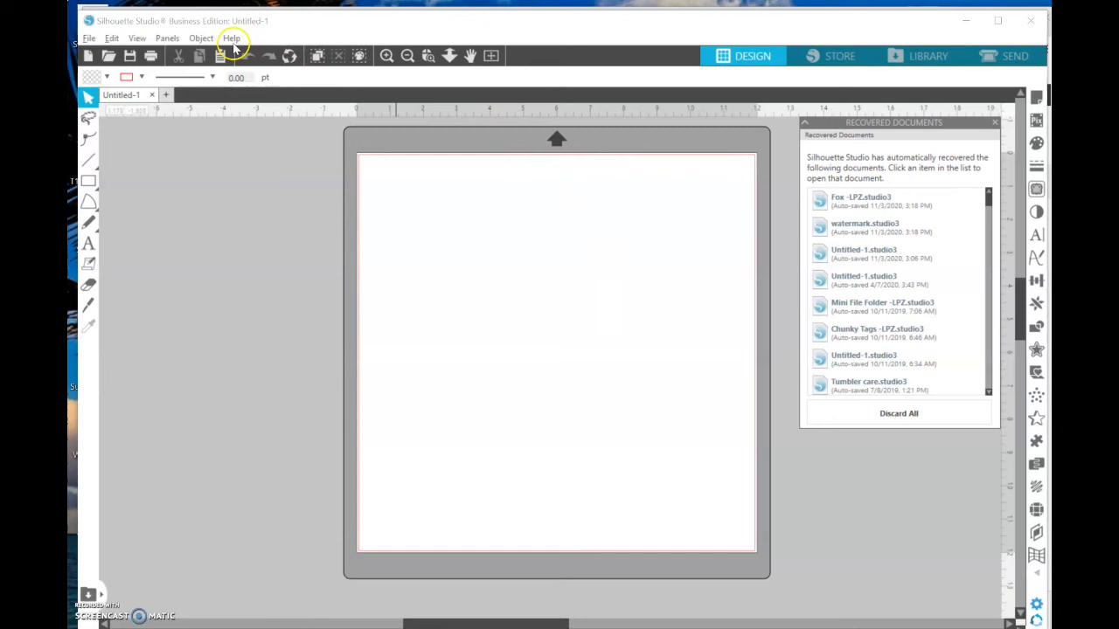
Show About Silhouette Studio from the Help menu, revealing release 4.2.471ssbe.
{"action": "left_click", "coordinate": [232, 37]}
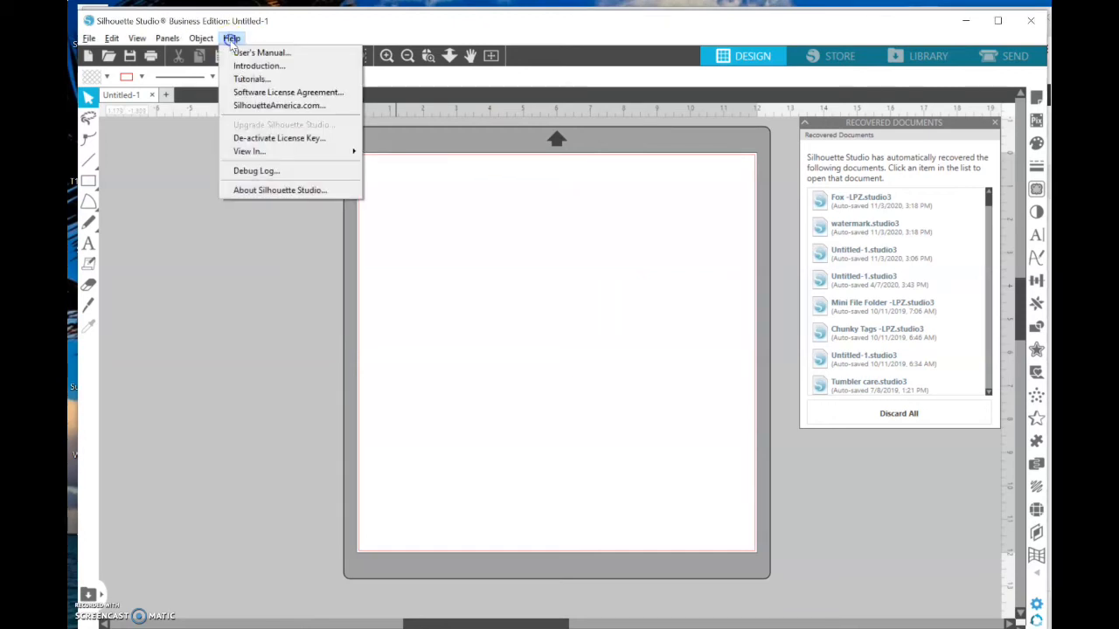
{"action": "left_click", "coordinate": [279, 189]}
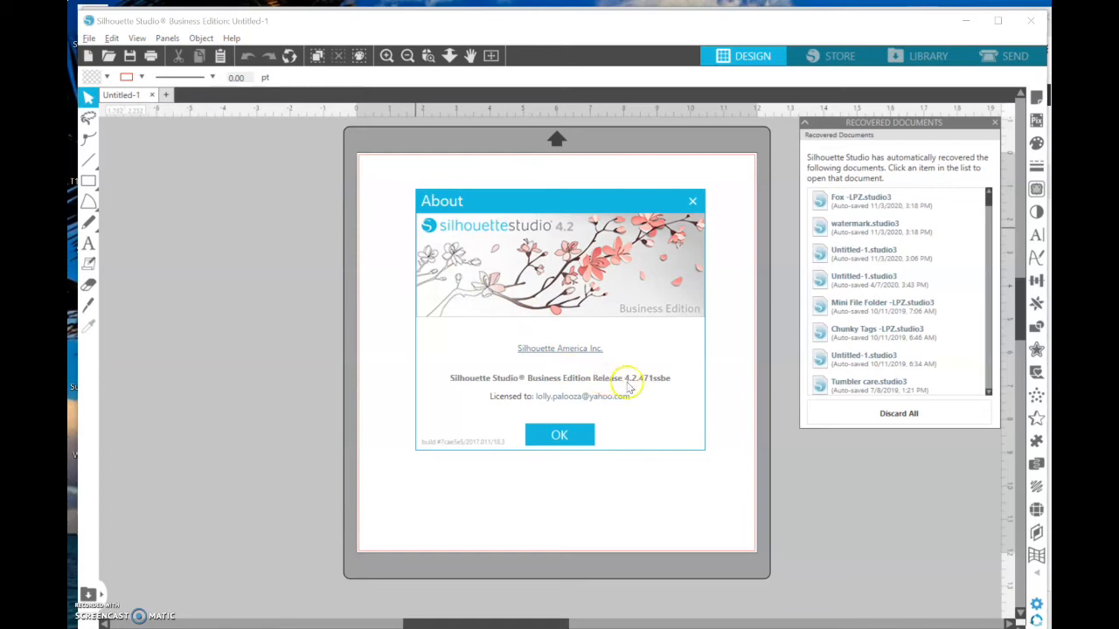
{"action": "mouse_move", "coordinate": [529, 389]}
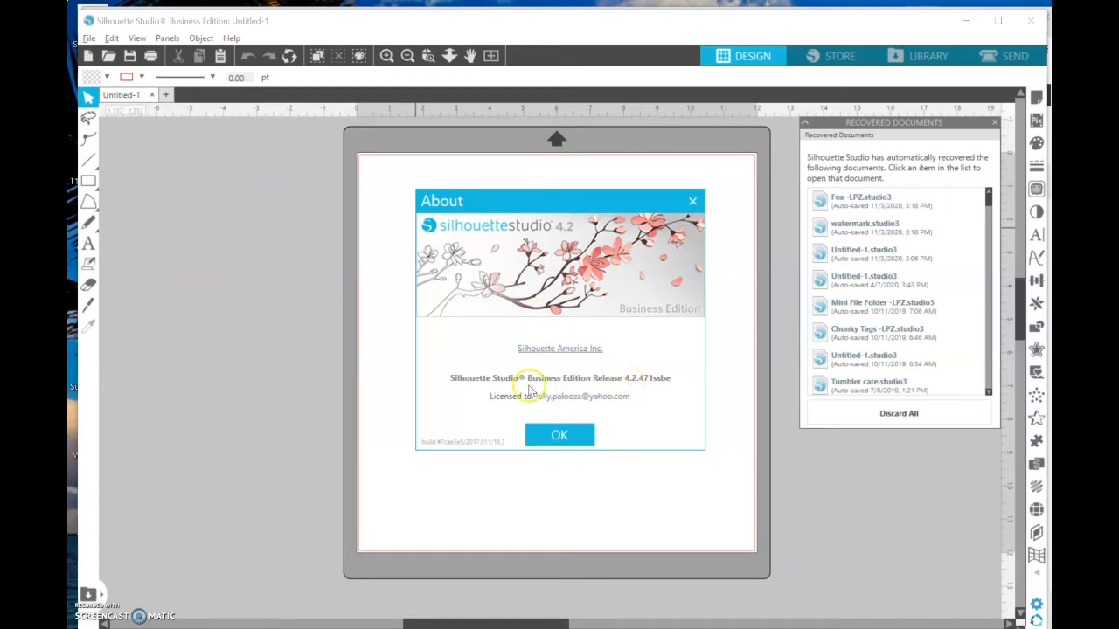
{"action": "mouse_move", "coordinate": [584, 383]}
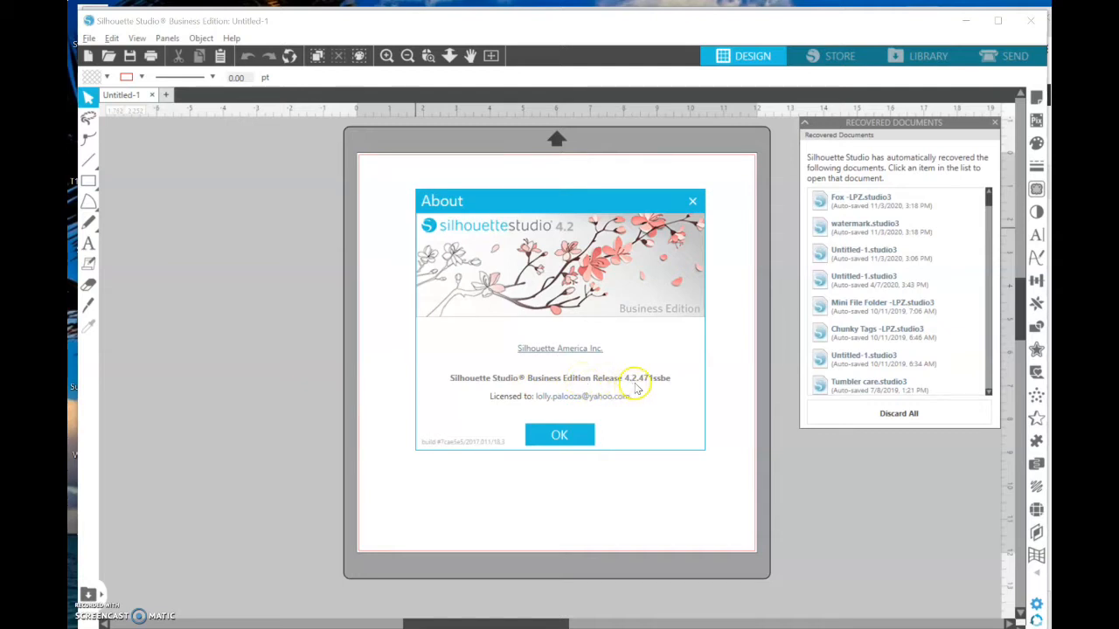
{"action": "mouse_move", "coordinate": [645, 386]}
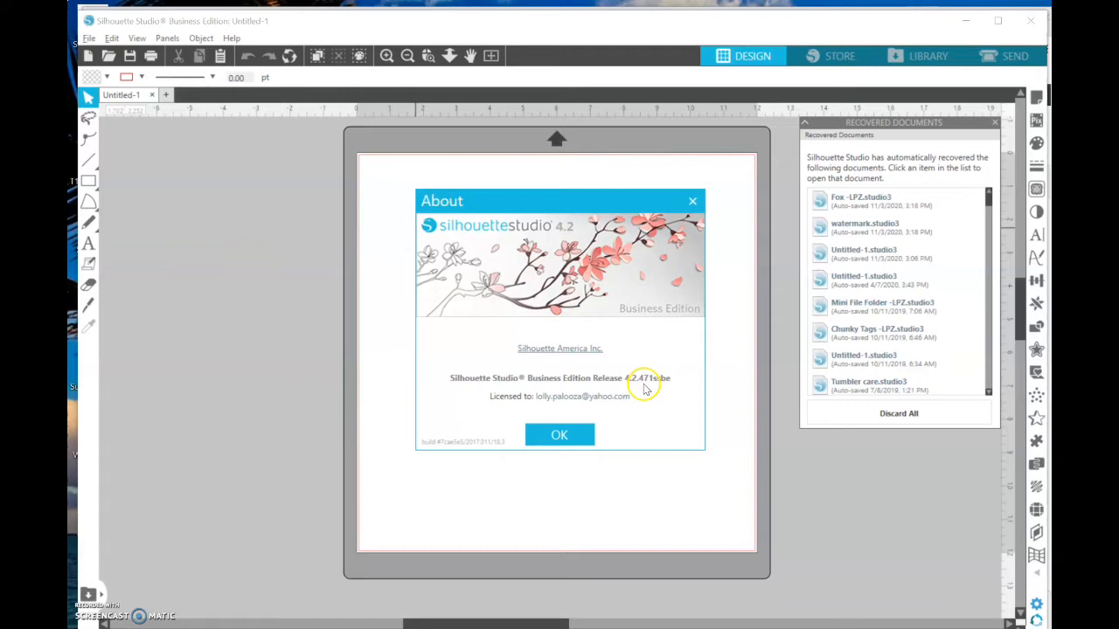
{"action": "mouse_move", "coordinate": [645, 394]}
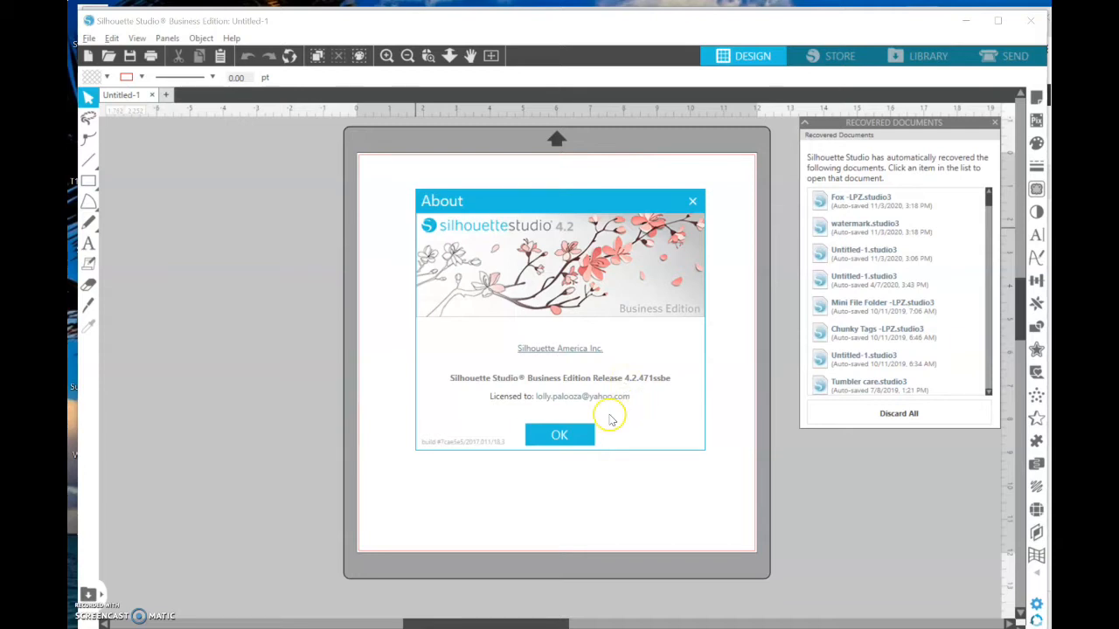
{"action": "mouse_move", "coordinate": [559, 435]}
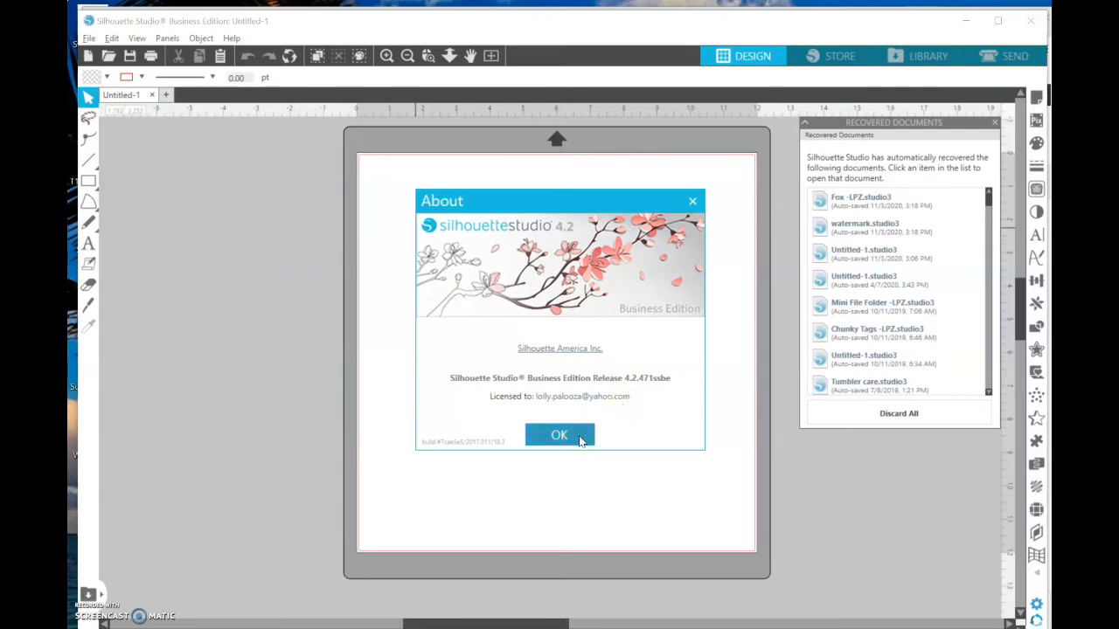
Close the About window and switch to the LIBRARY tab.
{"action": "left_click", "coordinate": [559, 435]}
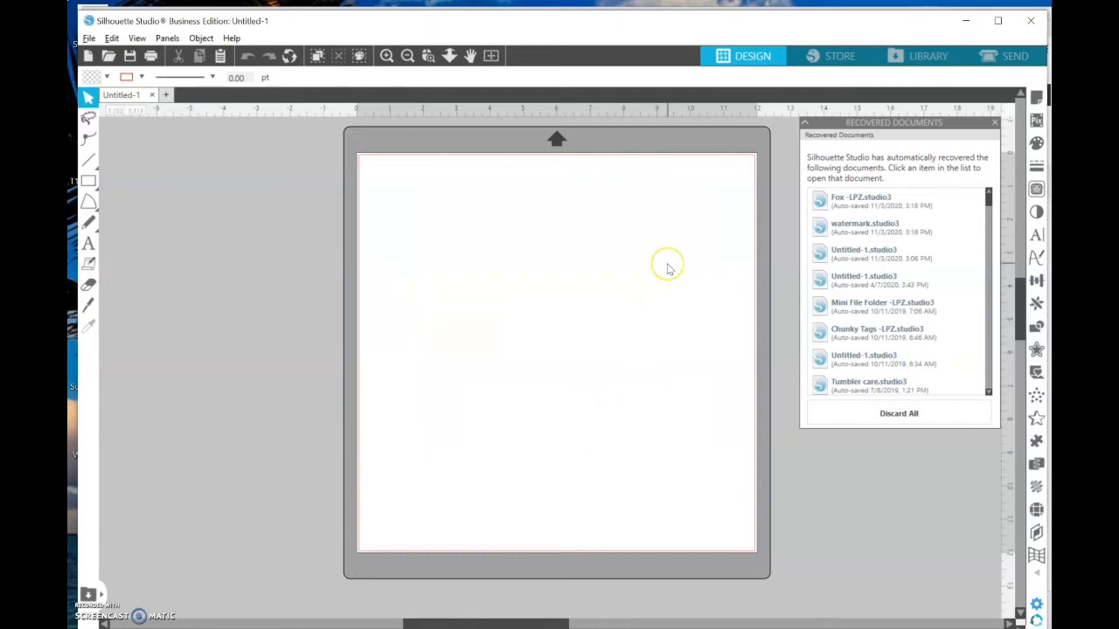
{"action": "mouse_move", "coordinate": [669, 269]}
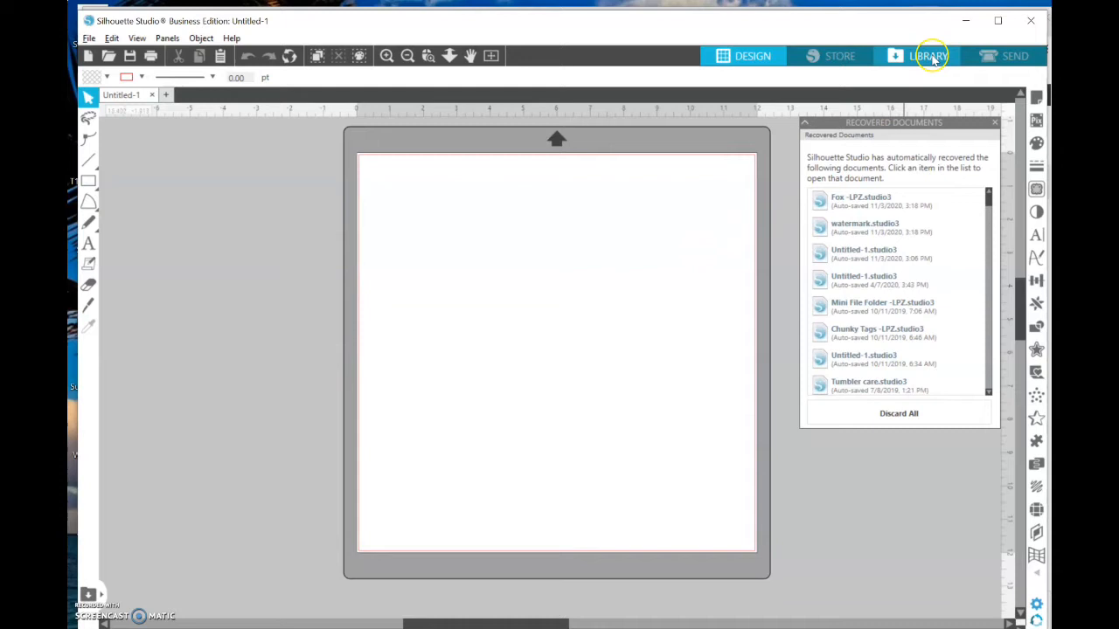
{"action": "left_click", "coordinate": [928, 55]}
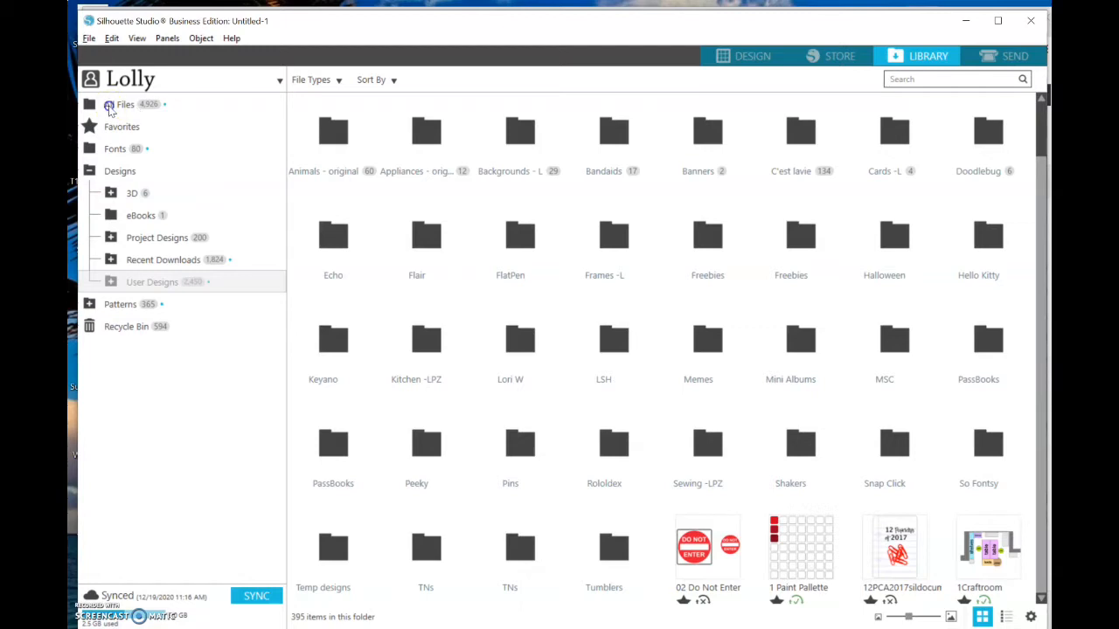
Show All Files in the library and open the account dropdown menu.
{"action": "left_click", "coordinate": [108, 104]}
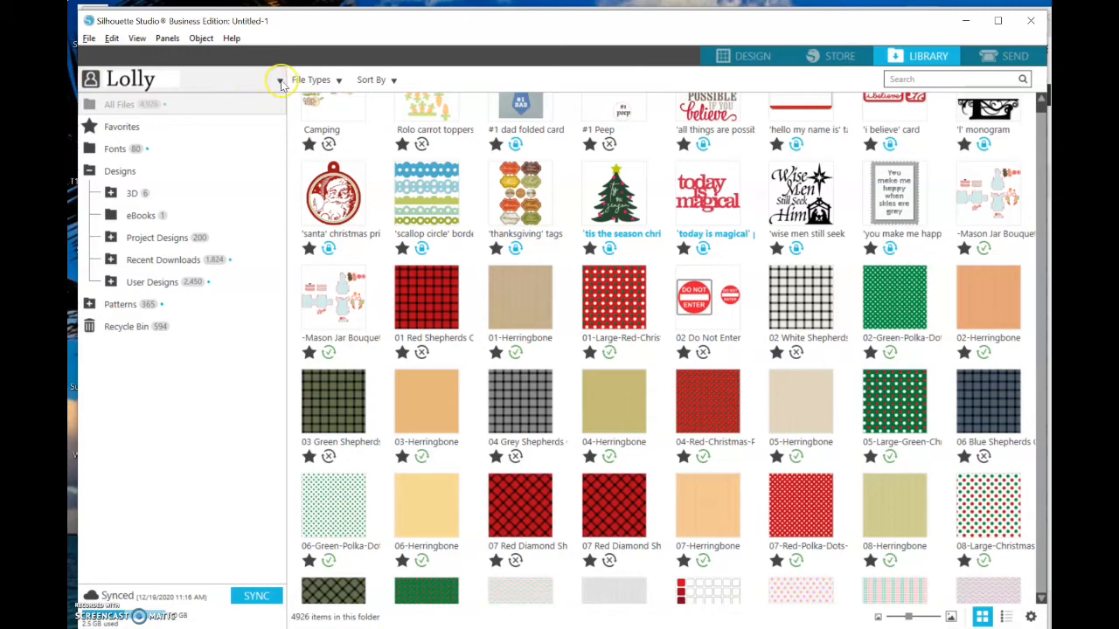
{"action": "left_click", "coordinate": [279, 80]}
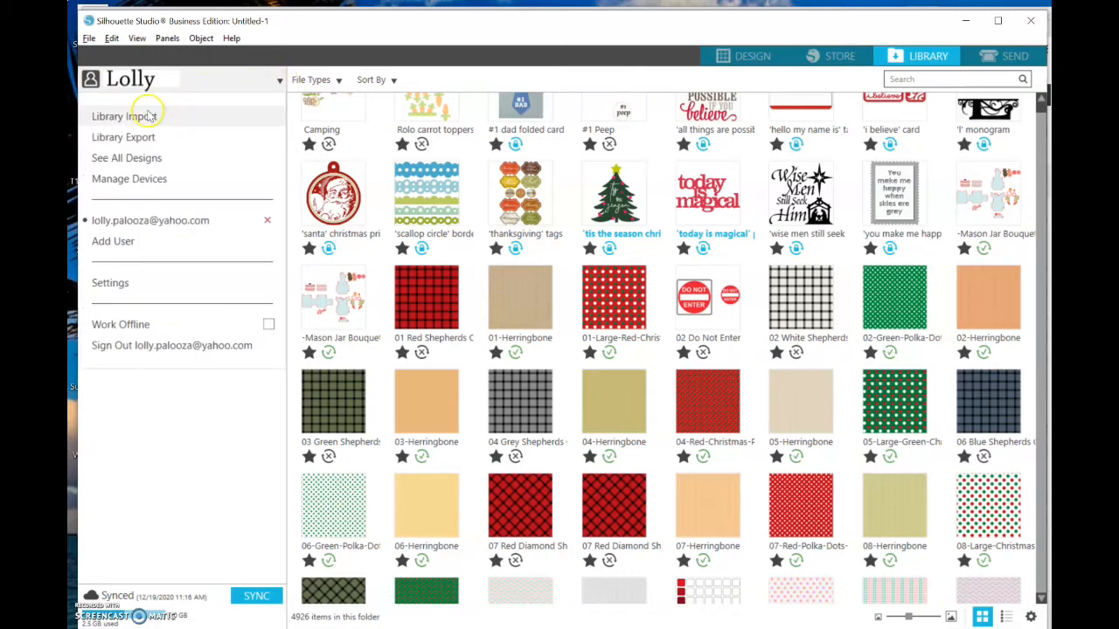
{"action": "mouse_move", "coordinate": [140, 138]}
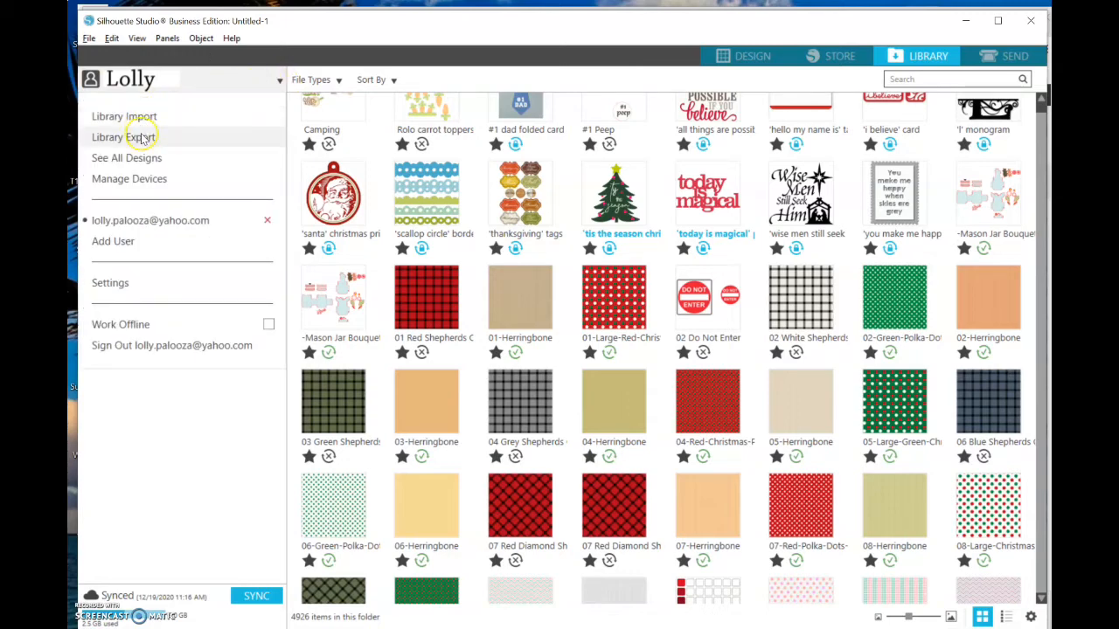
Start Library Export and choose Browse Computer as the save location.
{"action": "left_click", "coordinate": [123, 137]}
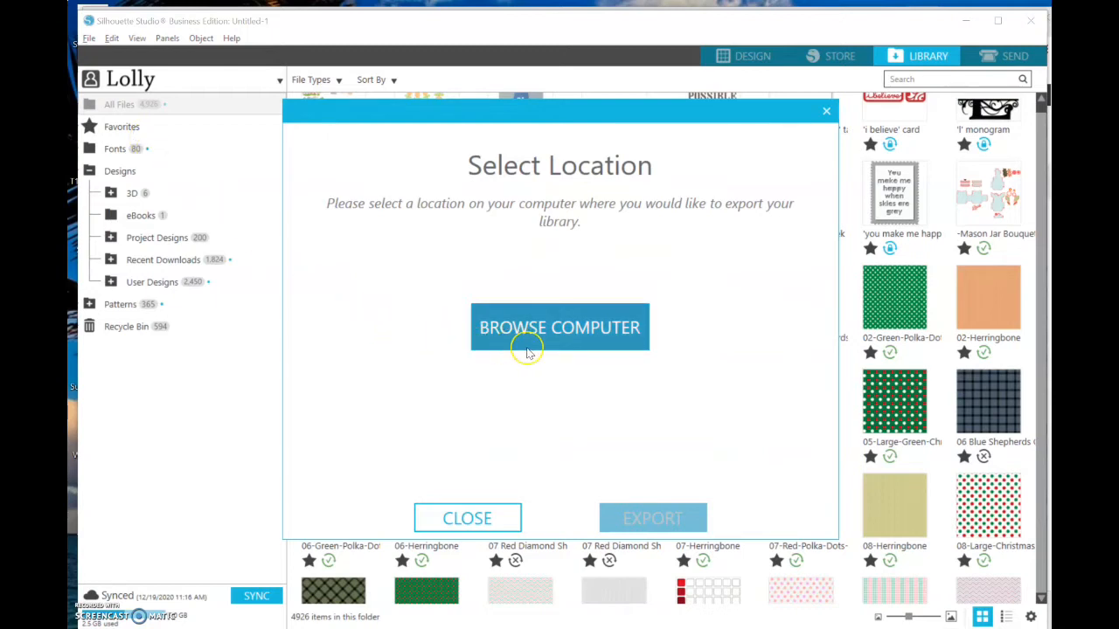
{"action": "mouse_move", "coordinate": [572, 333]}
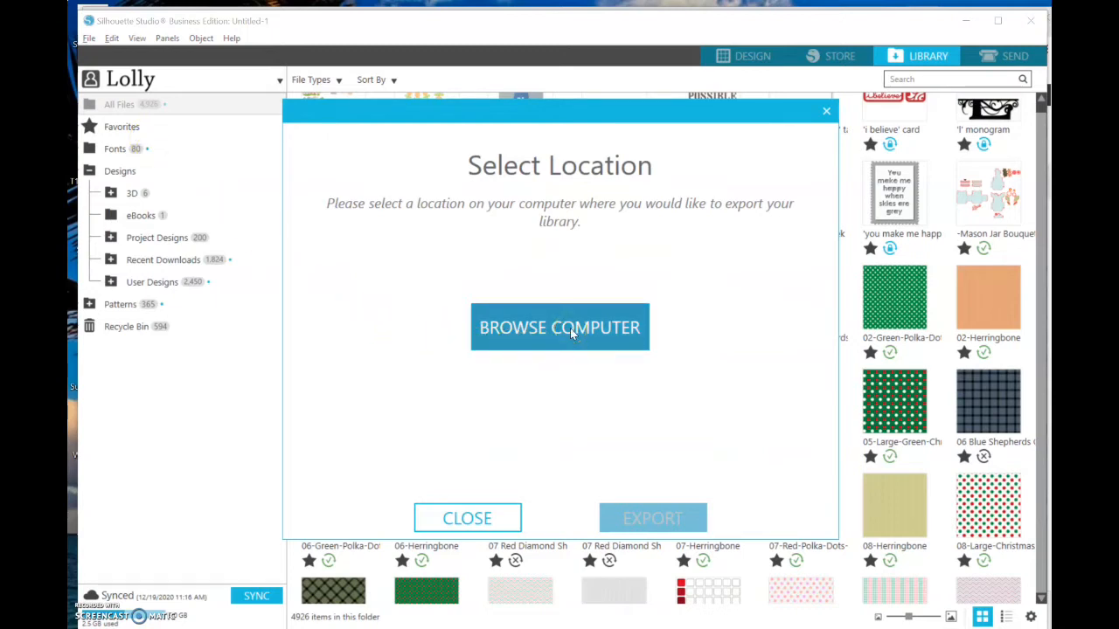
{"action": "left_click", "coordinate": [559, 327]}
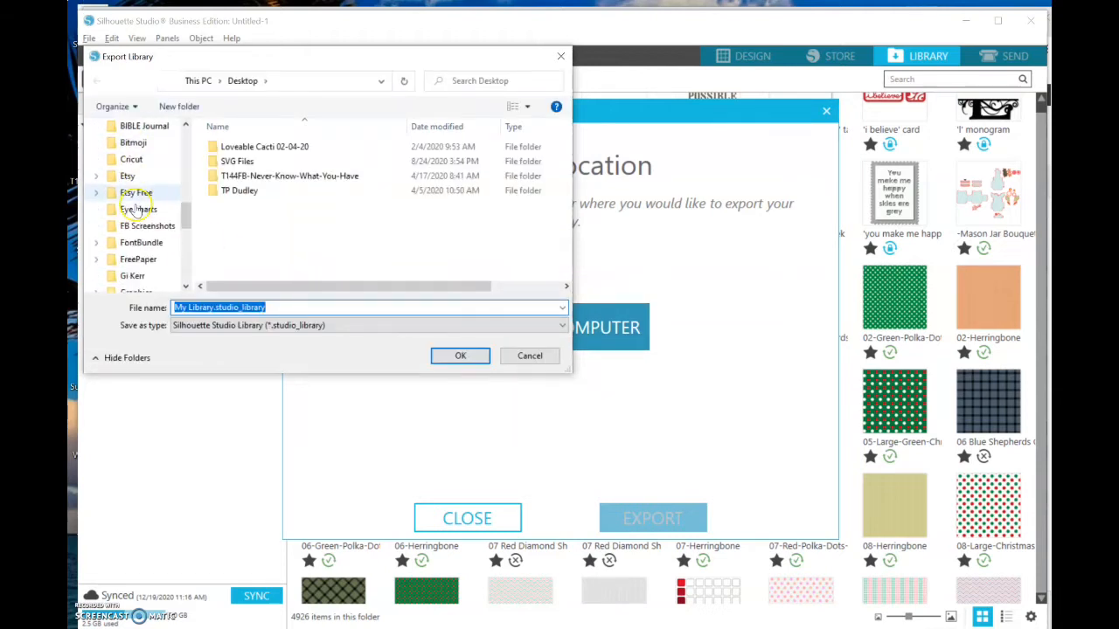
Save the backup as My Library.studio_libraryDec19_20 in D:\Silhouette Library.
{"action": "scroll", "scroll_direction": "down", "scroll_amount": 3}
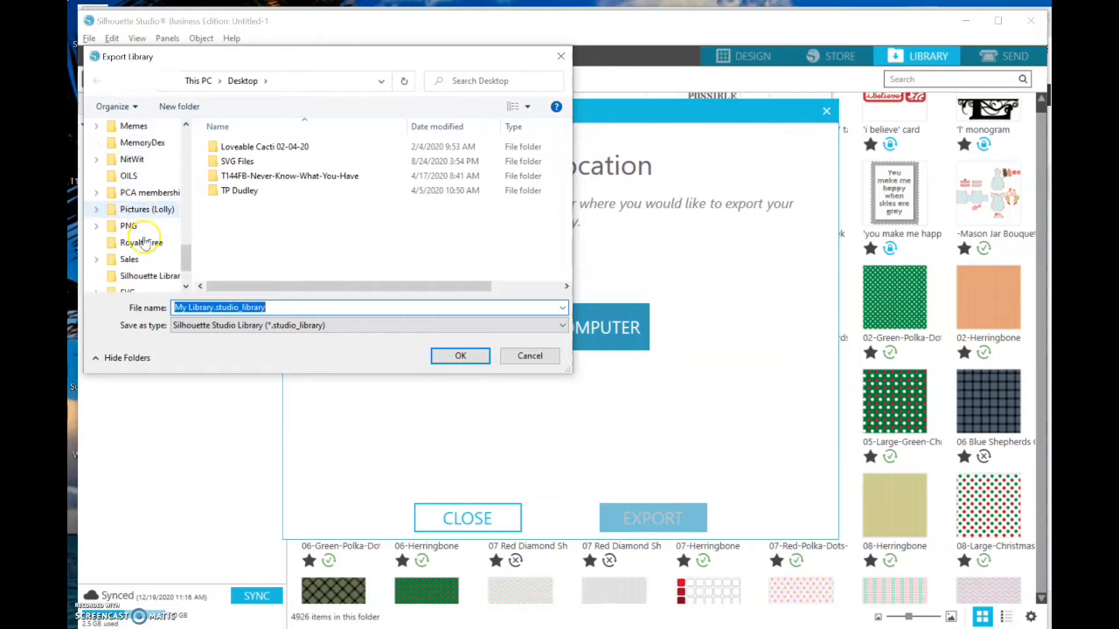
{"action": "left_click", "coordinate": [150, 259]}
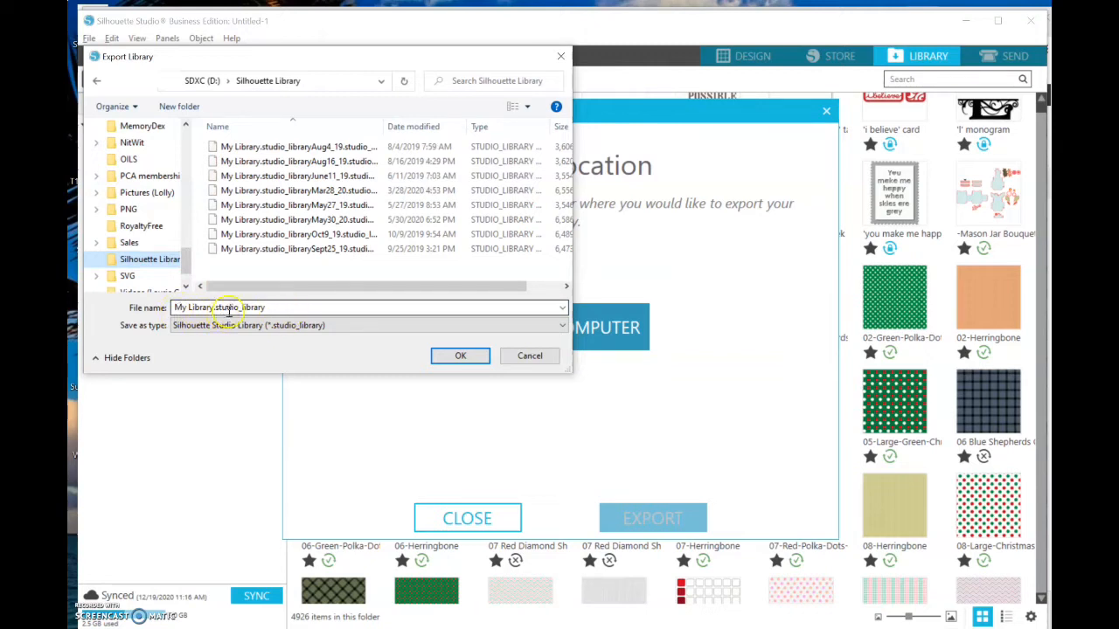
{"action": "triple_click", "coordinate": [219, 307]}
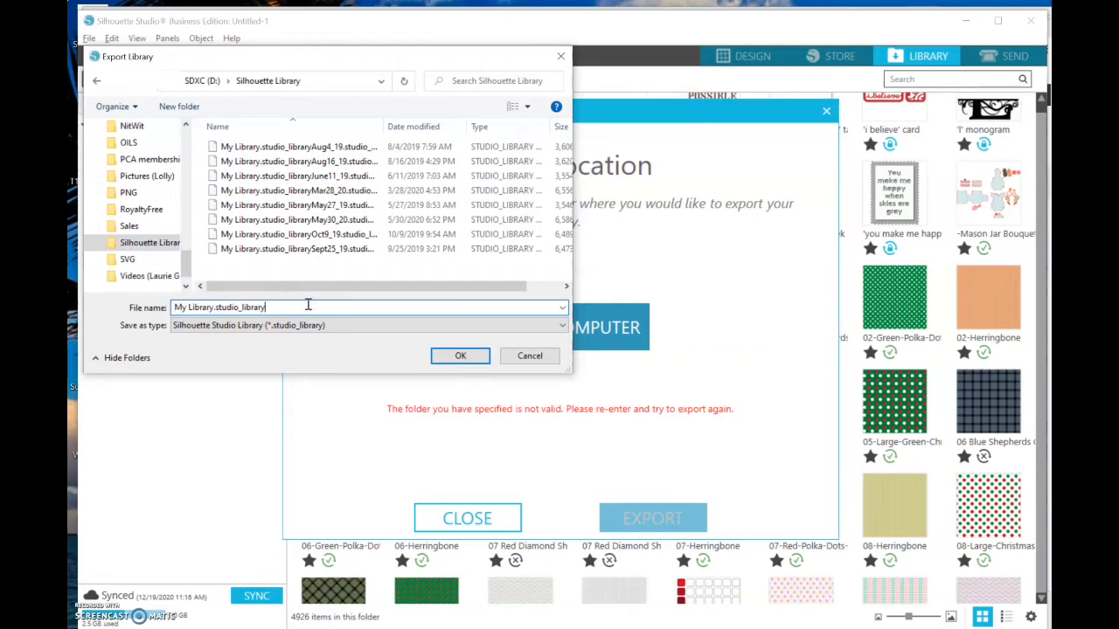
{"action": "type", "text": "Dec19"}
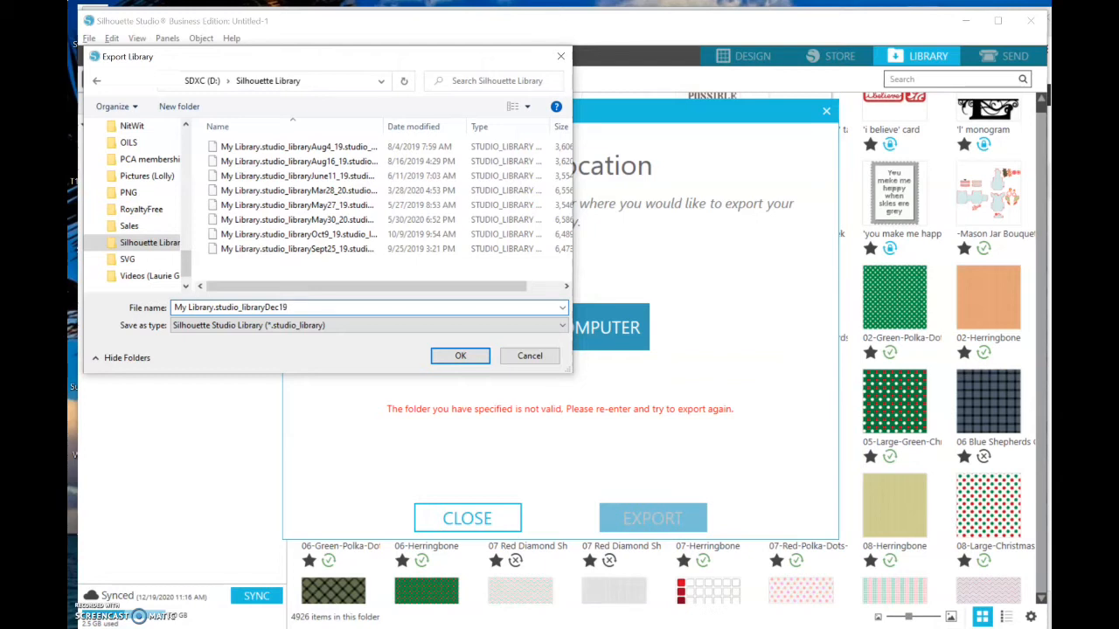
{"action": "type", "text": "_"}
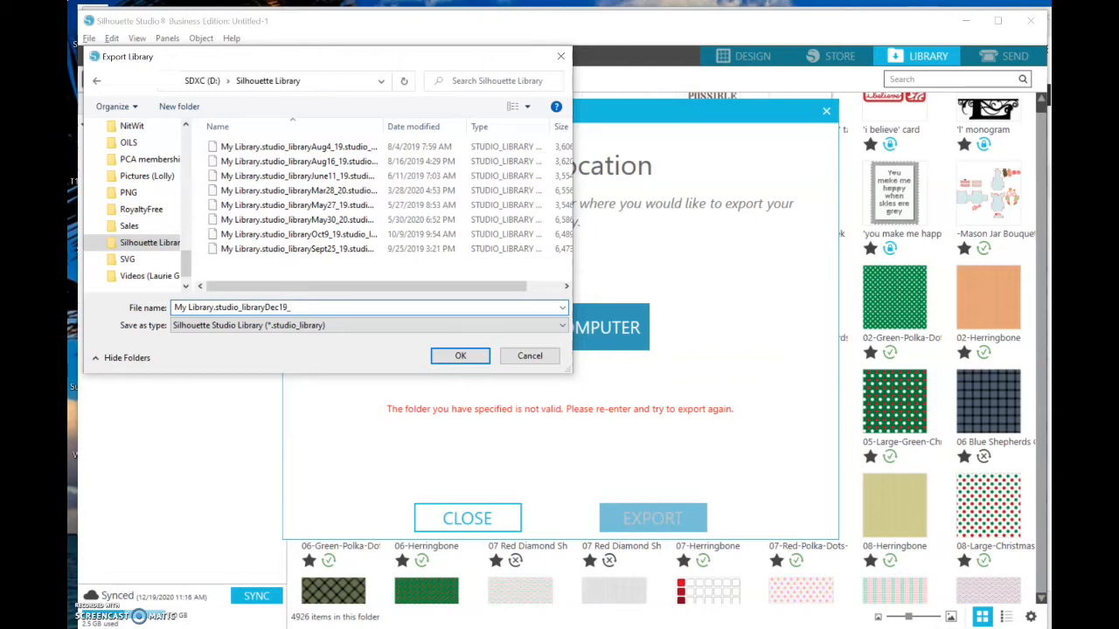
{"action": "type", "text": "20"}
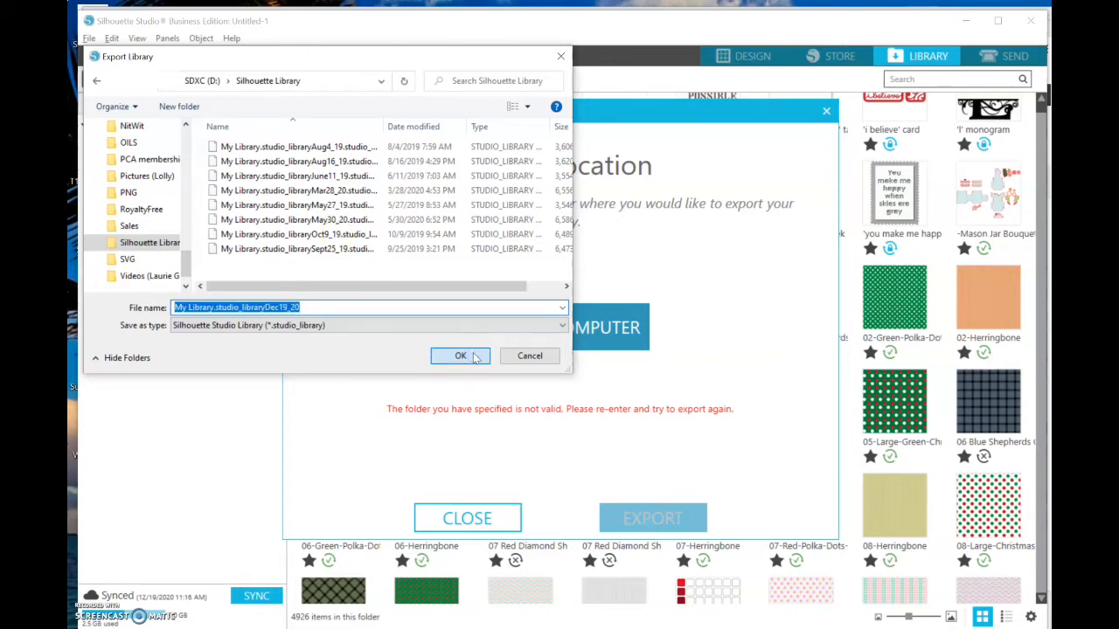
{"action": "left_click", "coordinate": [461, 355]}
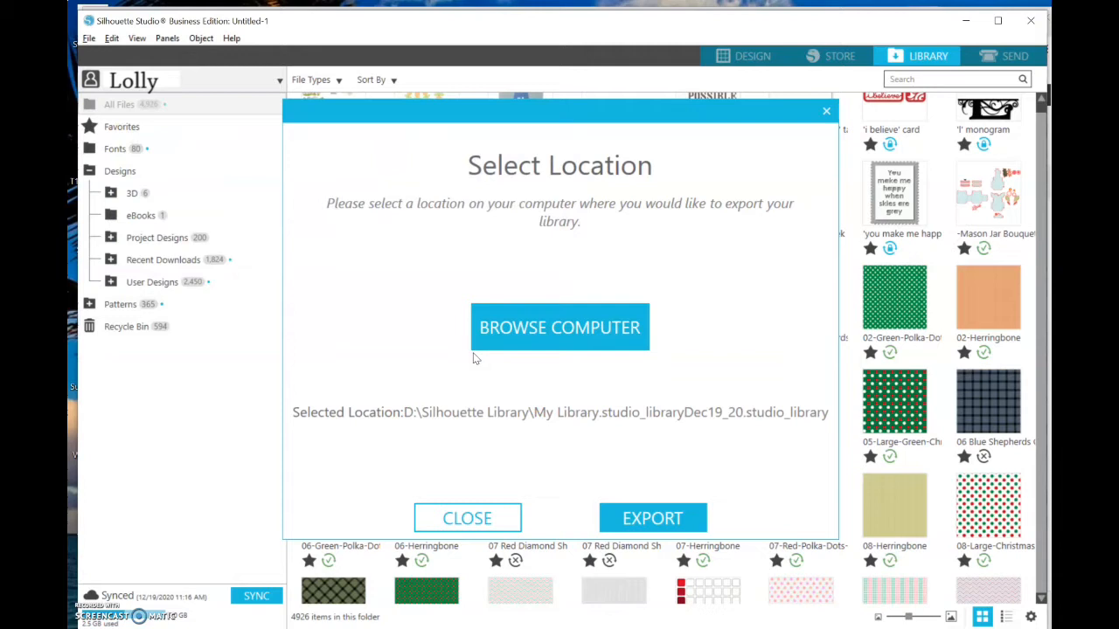
Export the library to the SD card backup file, then switch to the browser.
{"action": "left_click", "coordinate": [652, 518]}
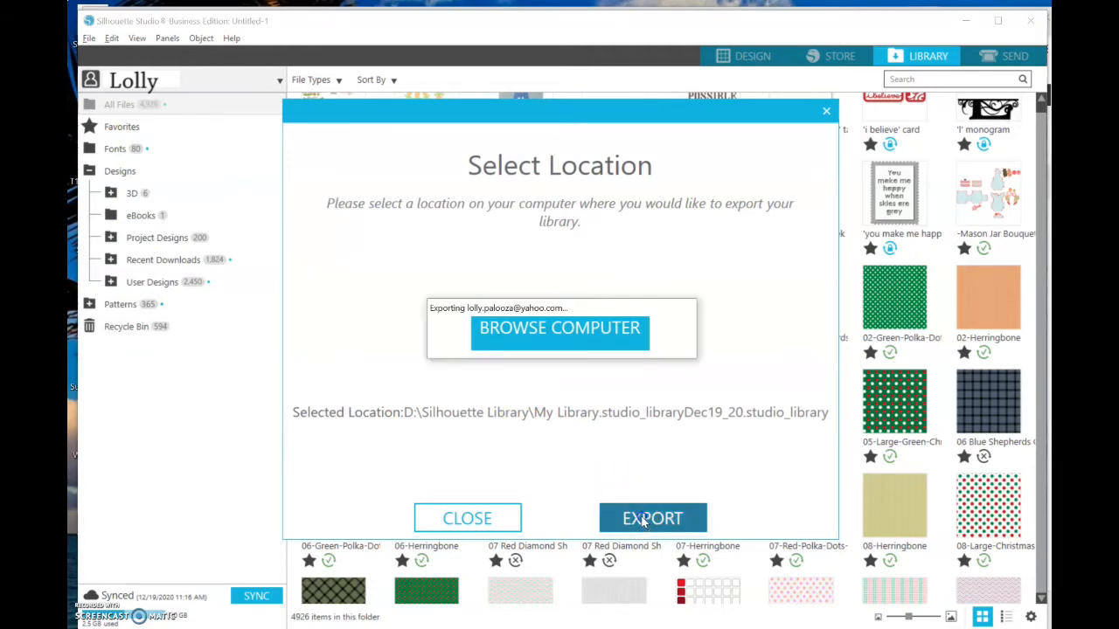
{"action": "left_click", "coordinate": [651, 518]}
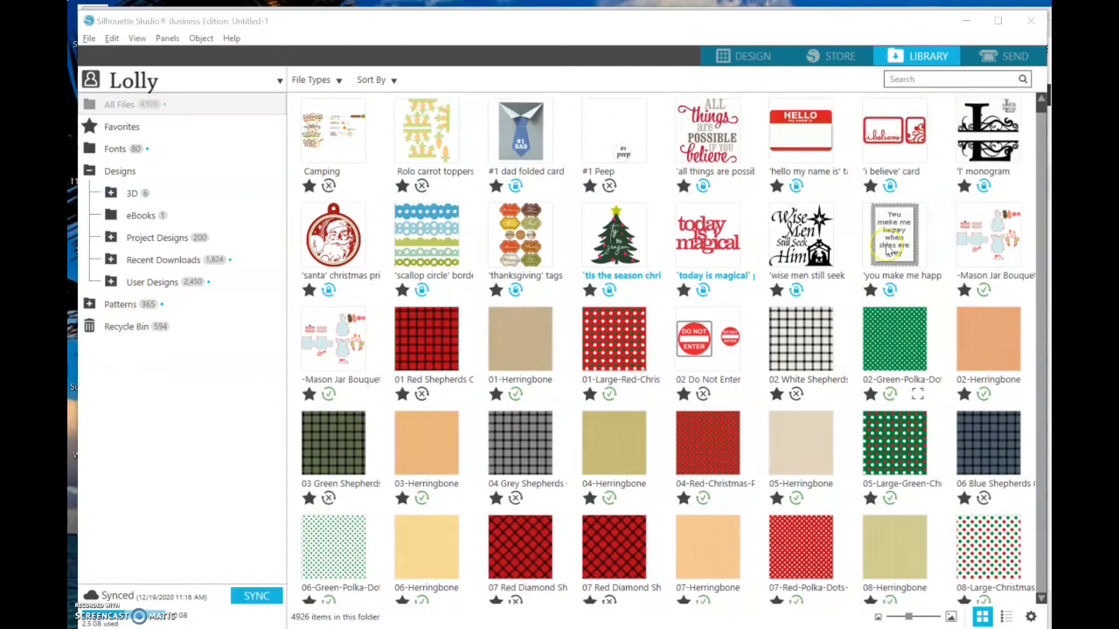
{"action": "left_click", "coordinate": [744, 55]}
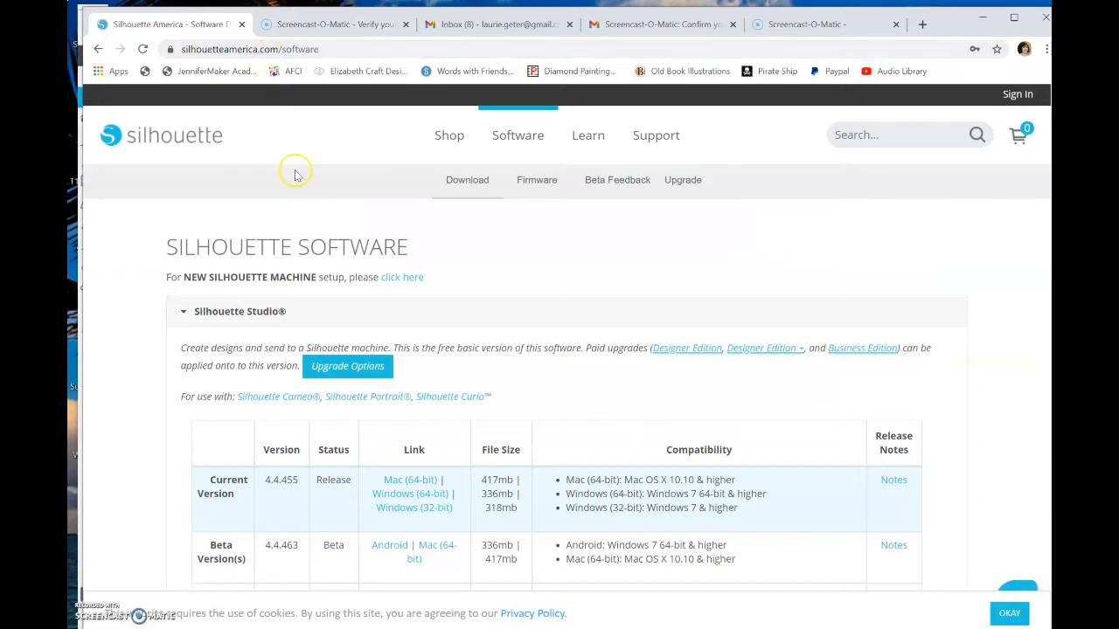
Download the Windows installer for version 4.4.455 and close the Gmail tab.
{"action": "scroll", "scroll_direction": "down", "scroll_amount": 3}
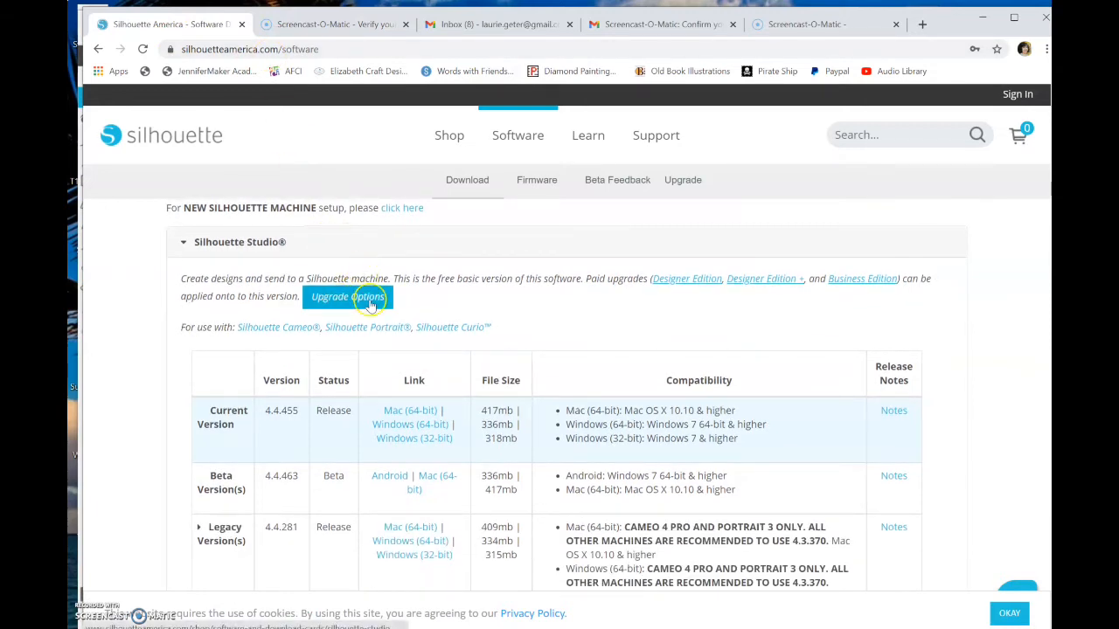
{"action": "mouse_move", "coordinate": [210, 409]}
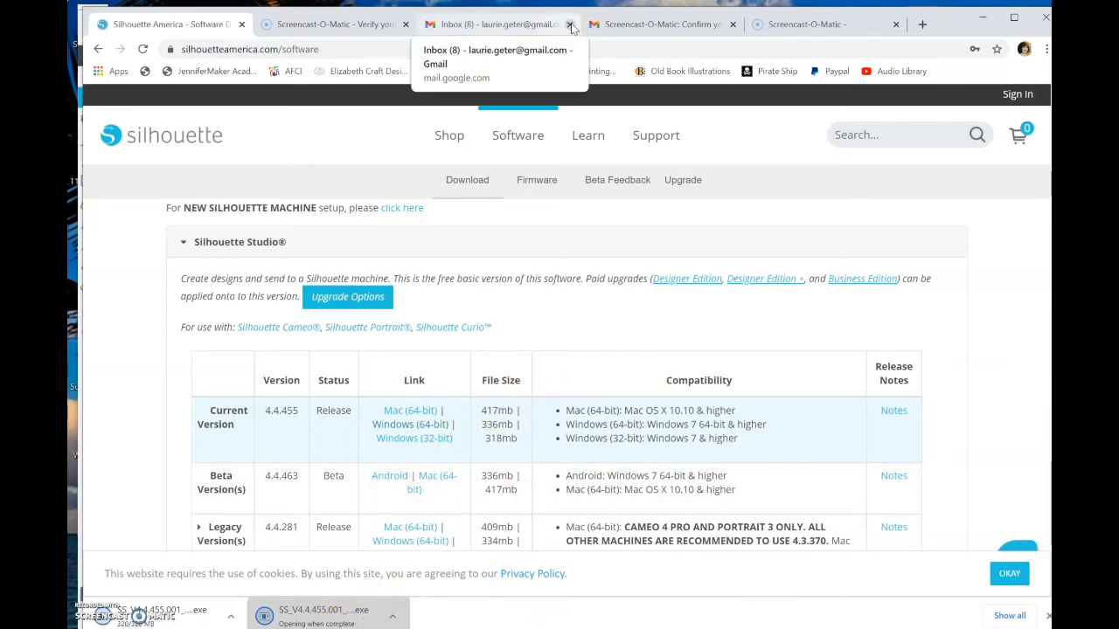
{"action": "left_click", "coordinate": [572, 24]}
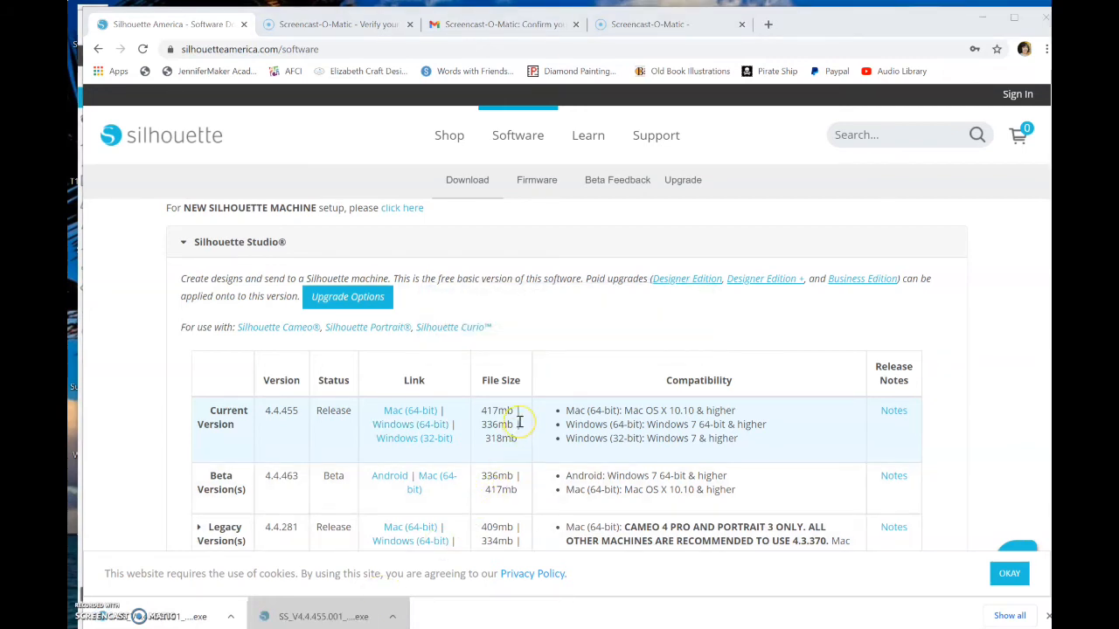
{"action": "mouse_move", "coordinate": [586, 465]}
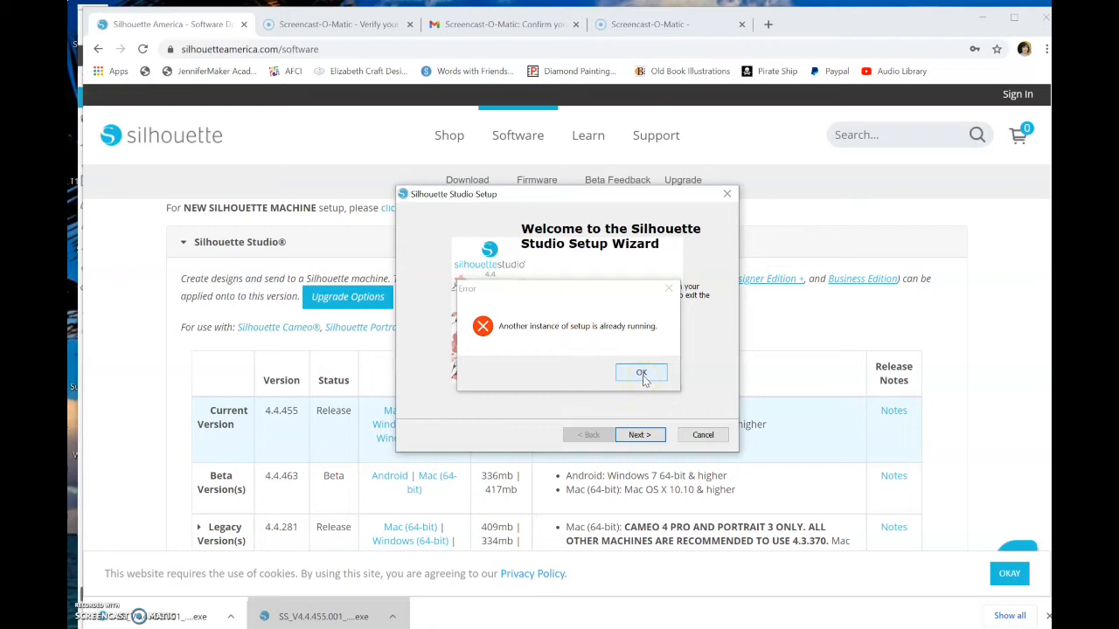
Dismiss the setup-already-running error and advance to Ready to Install with the default folder.
{"action": "left_click", "coordinate": [642, 373]}
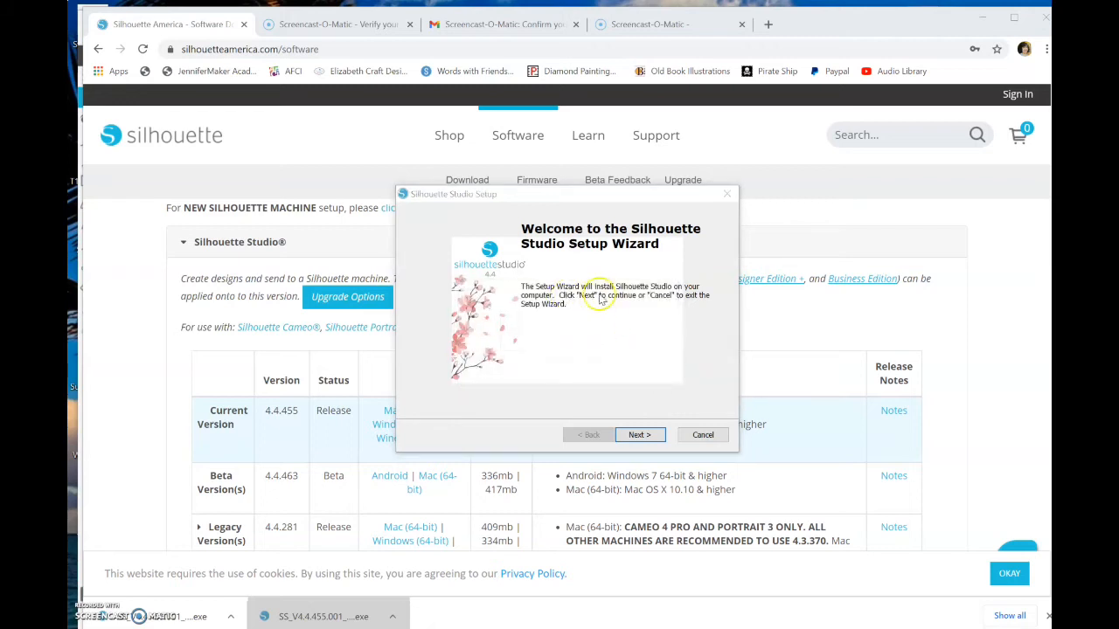
{"action": "mouse_move", "coordinate": [572, 319]}
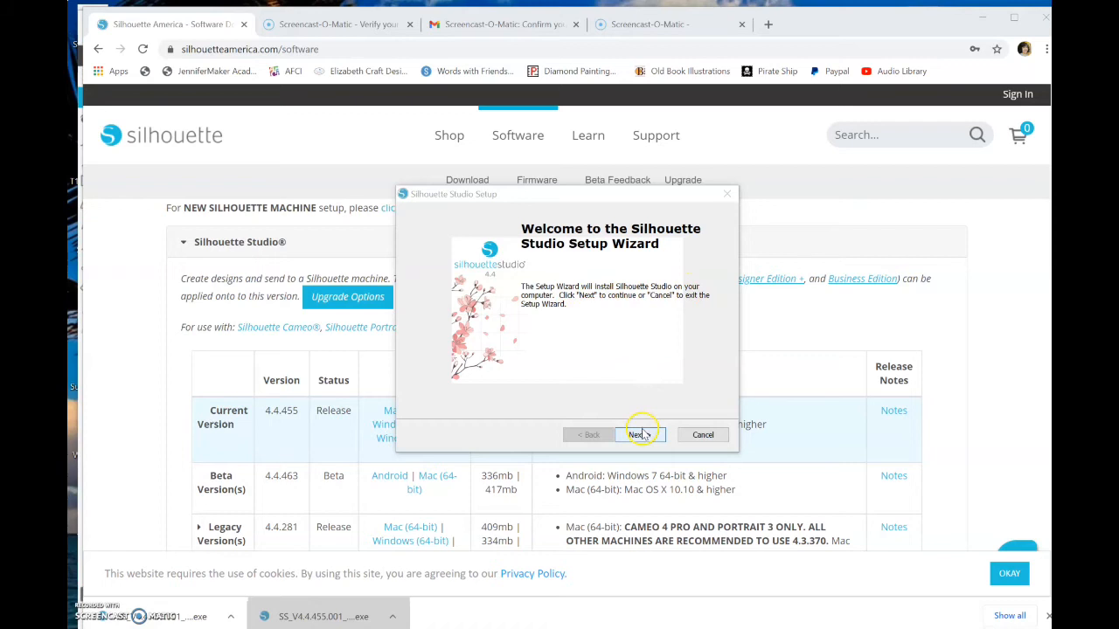
{"action": "left_click", "coordinate": [640, 434]}
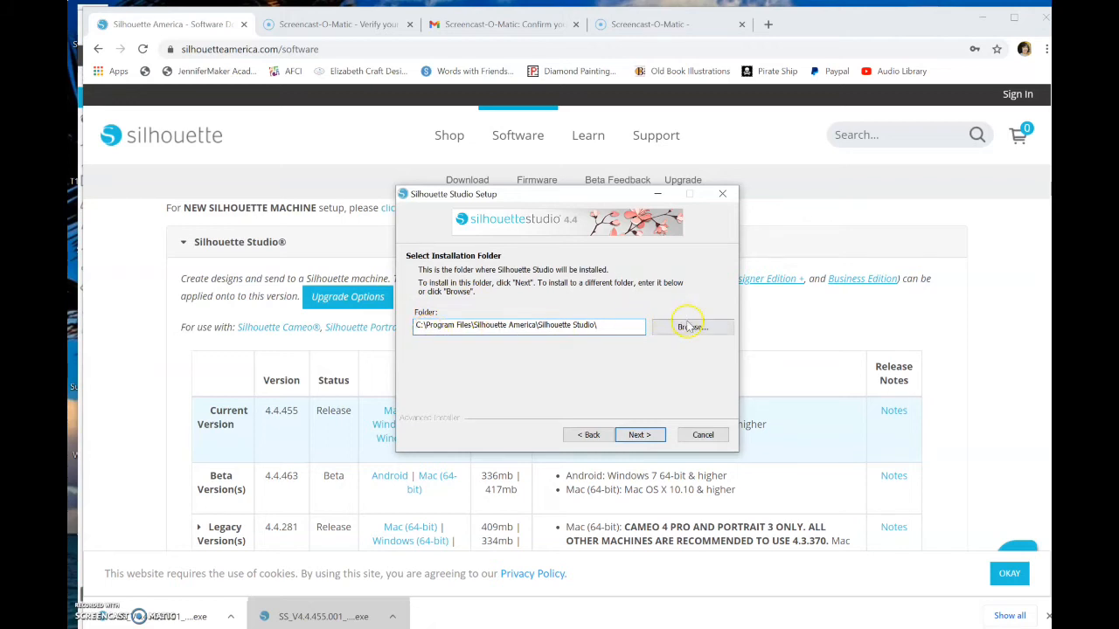
{"action": "left_click", "coordinate": [638, 435]}
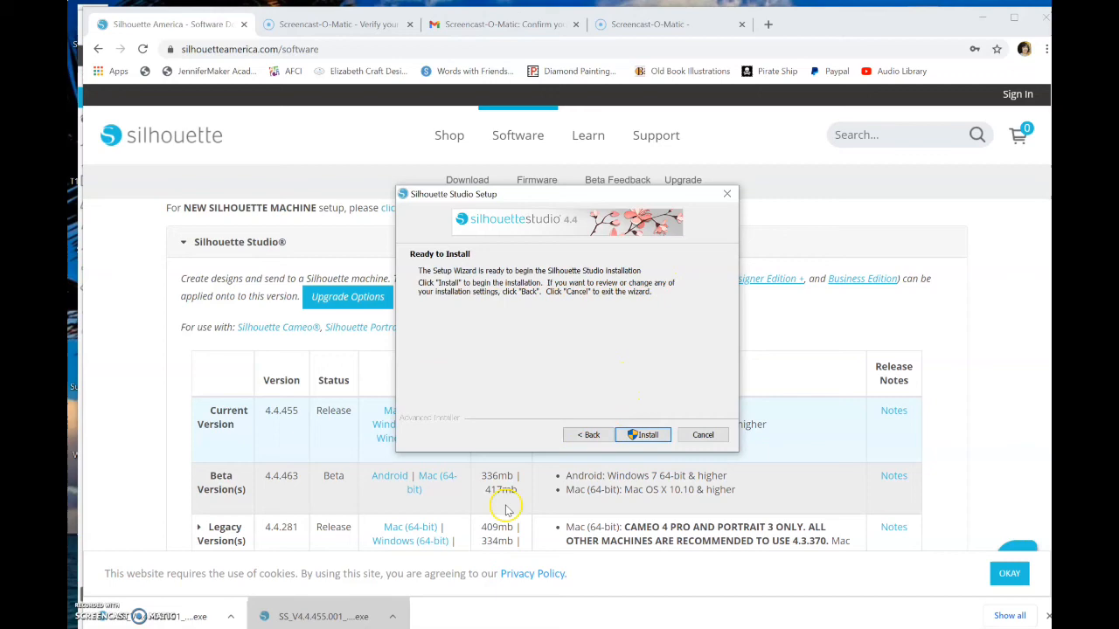
{"action": "left_click", "coordinate": [642, 434]}
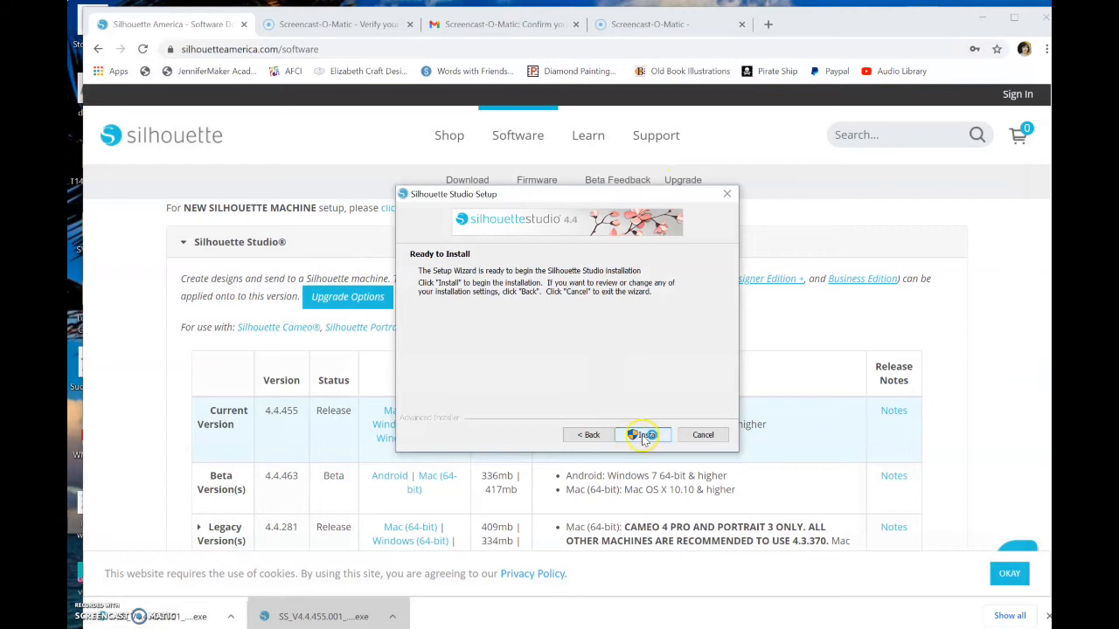
Start installing Silhouette Studio and let the progress bar run.
{"action": "left_click", "coordinate": [643, 434]}
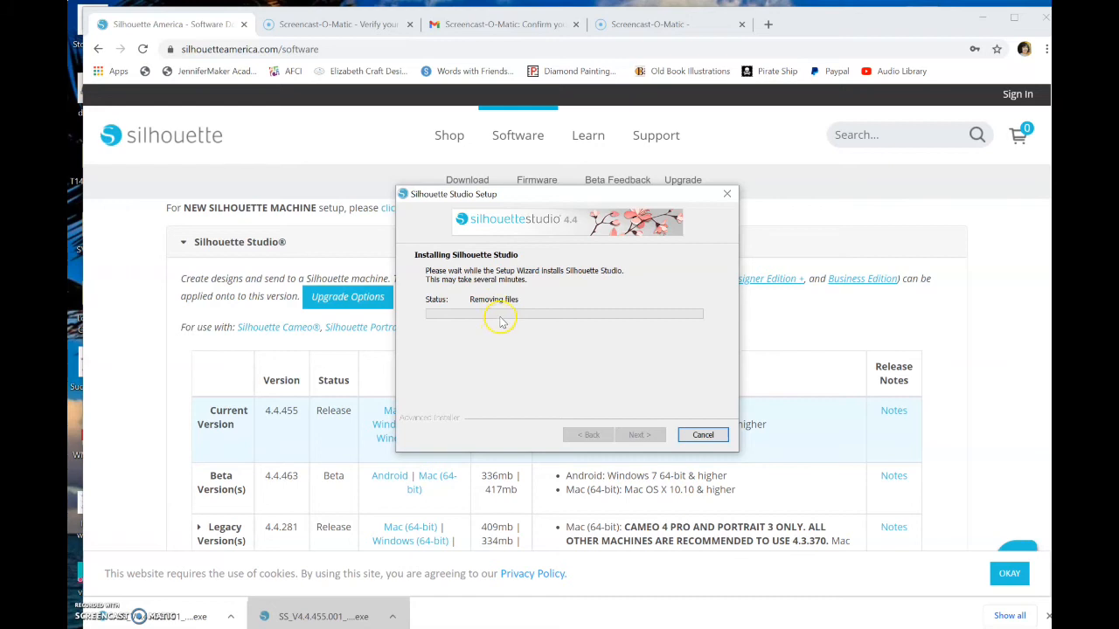
{"action": "mouse_move", "coordinate": [494, 366]}
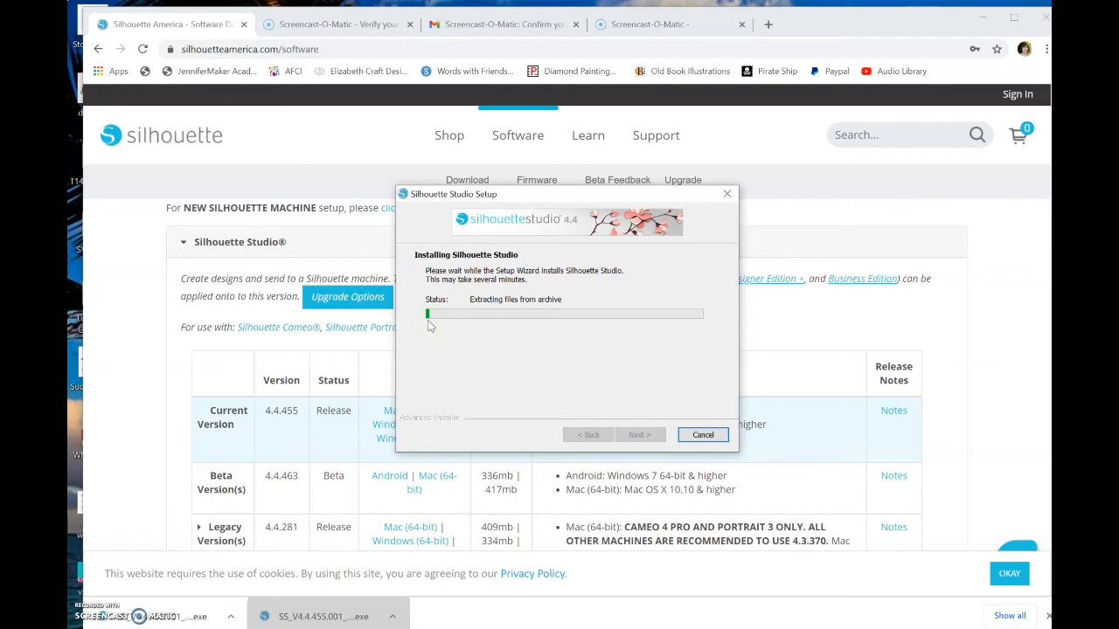
{"action": "mouse_move", "coordinate": [434, 325]}
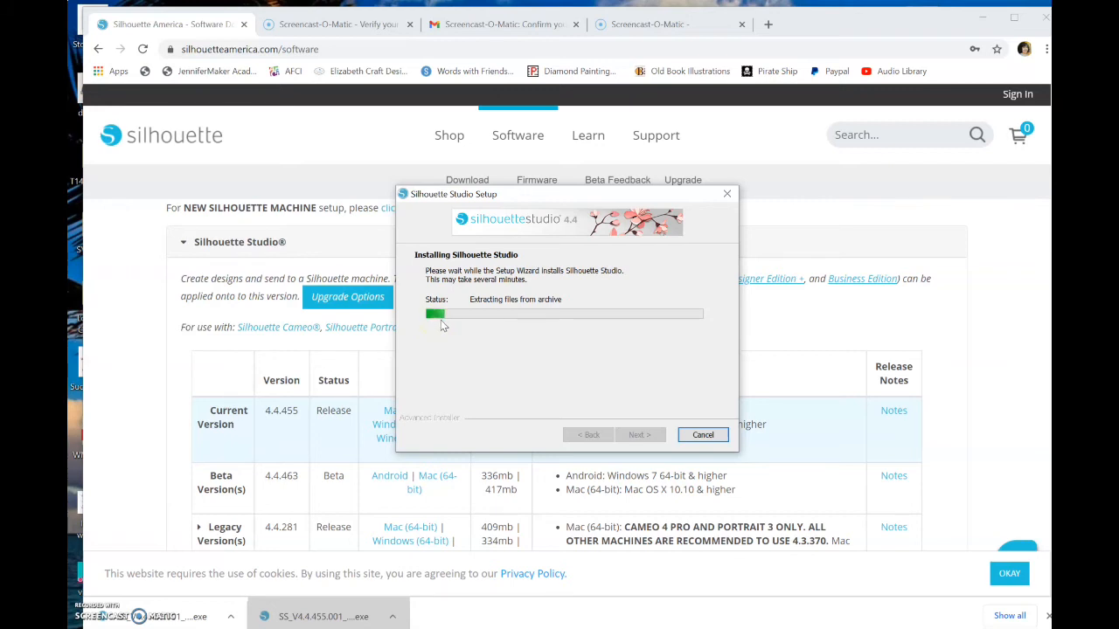
{"action": "mouse_move", "coordinate": [445, 330]}
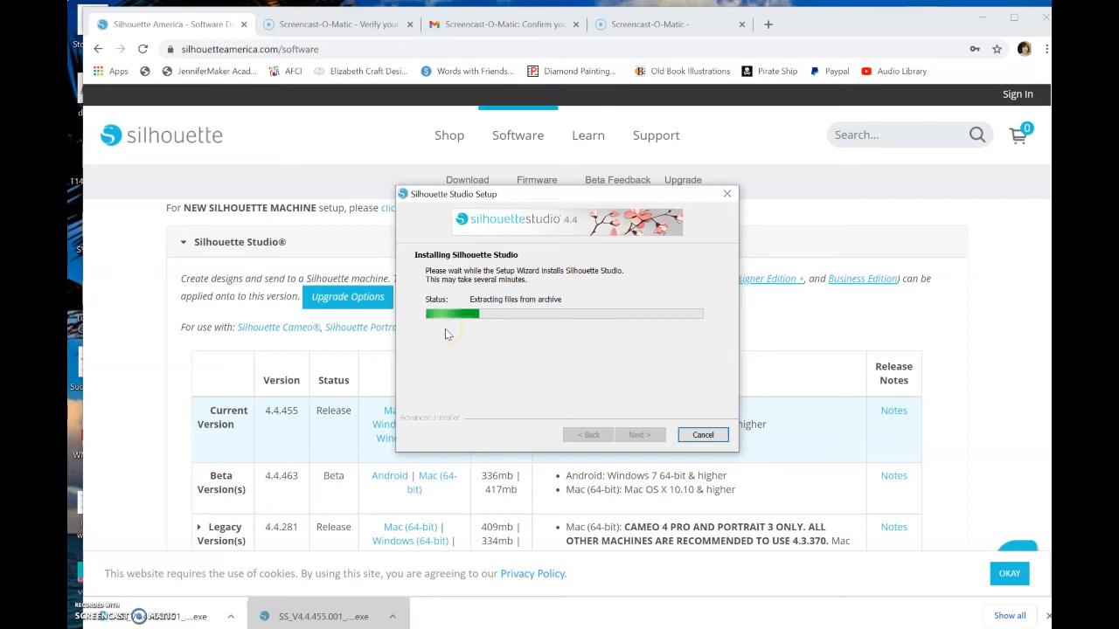
{"action": "mouse_move", "coordinate": [687, 581]}
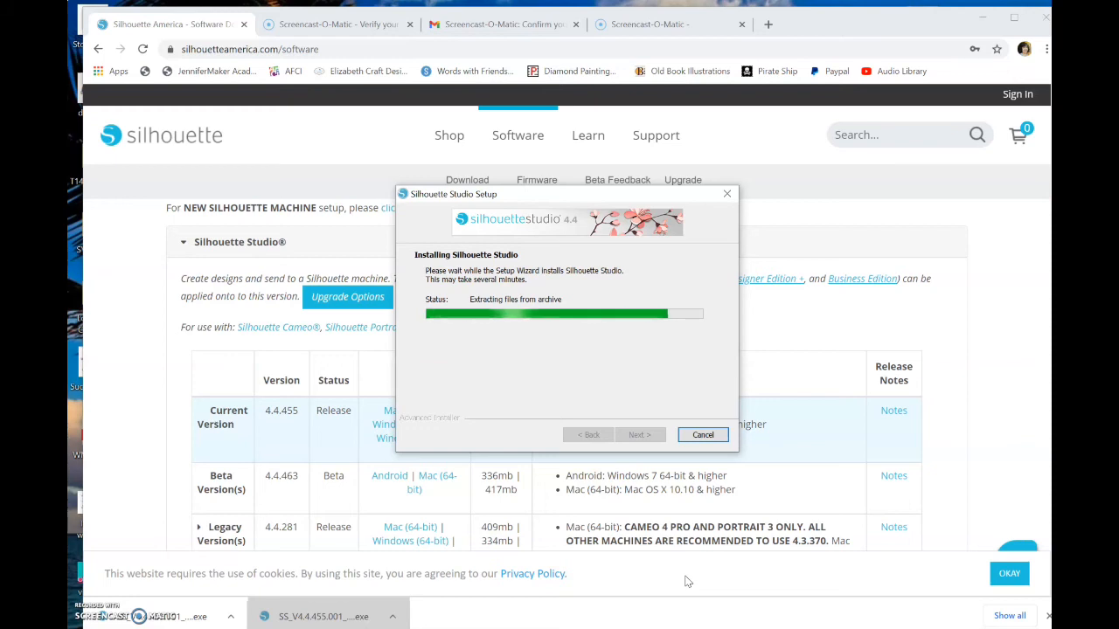
{"action": "mouse_move", "coordinate": [688, 340]}
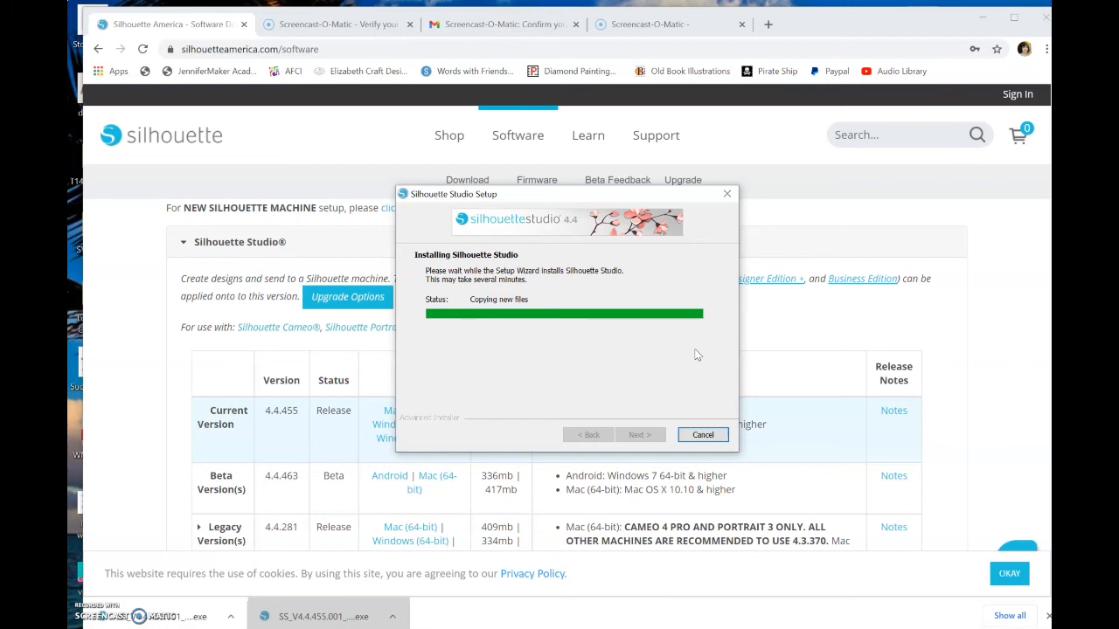
{"action": "mouse_move", "coordinate": [672, 339]}
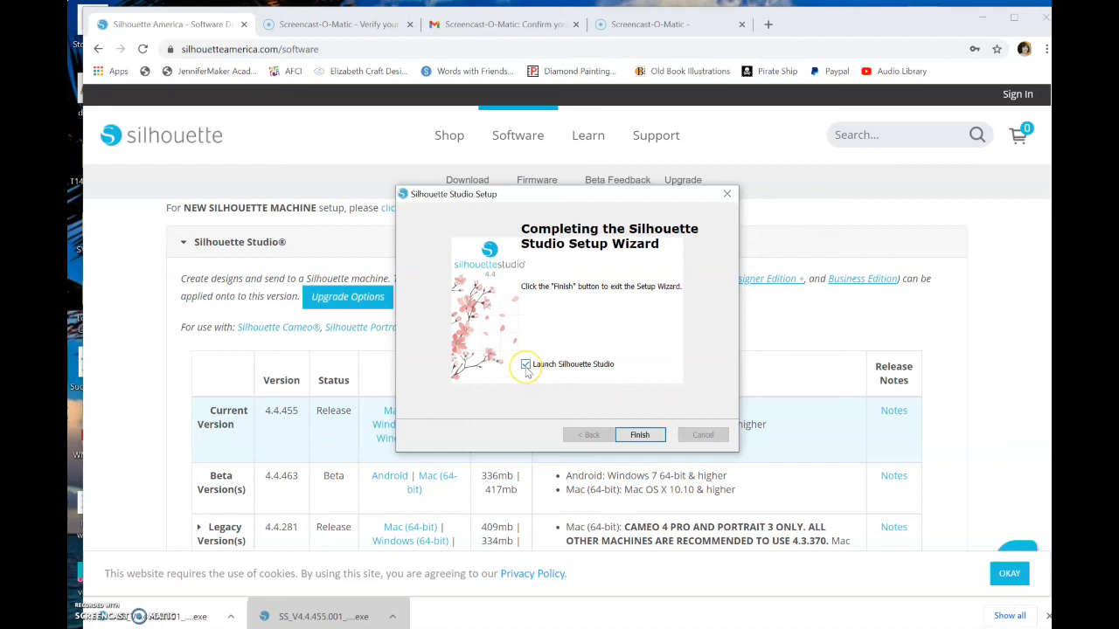
Close the finished Silhouette Studio setup wizard with Launch Silhouette Studio unchecked.
{"action": "left_click", "coordinate": [525, 365]}
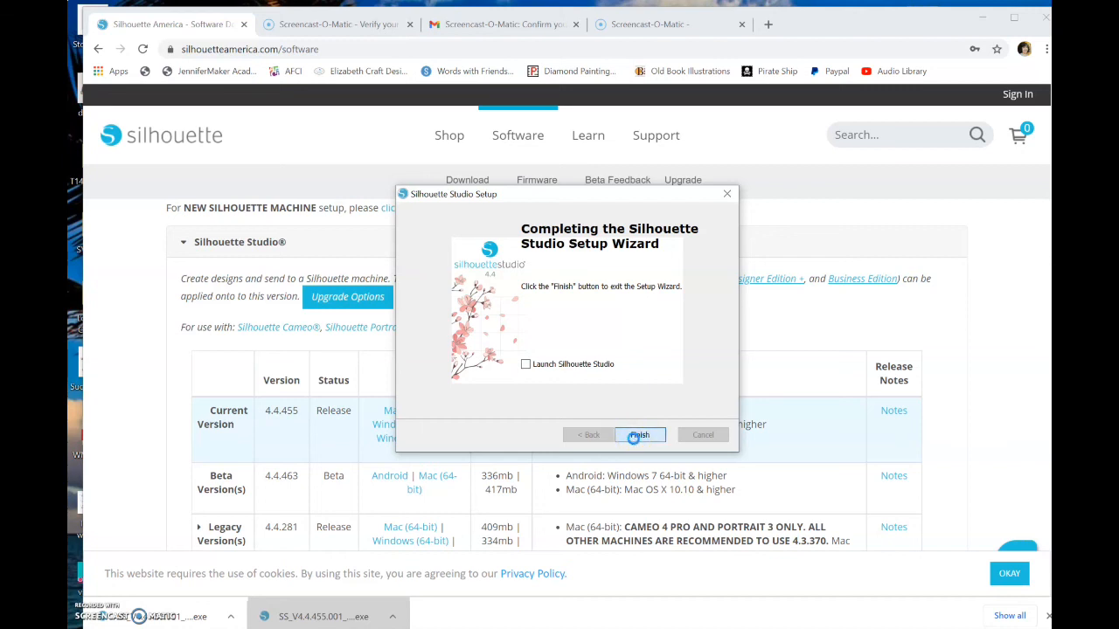
{"action": "left_click", "coordinate": [639, 435]}
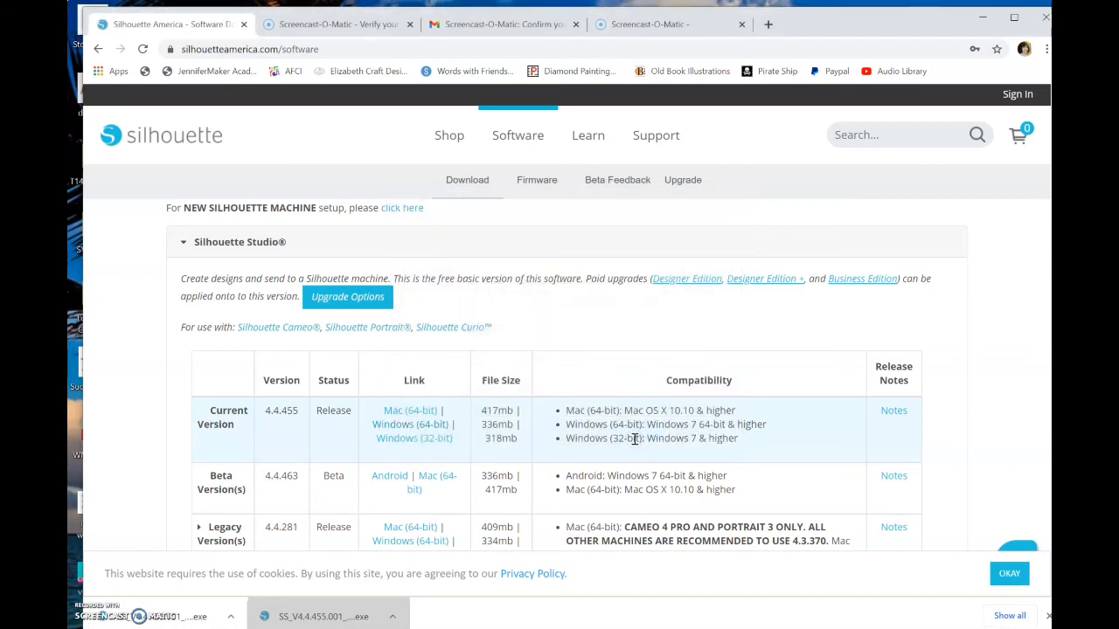
{"action": "mouse_move", "coordinate": [660, 498]}
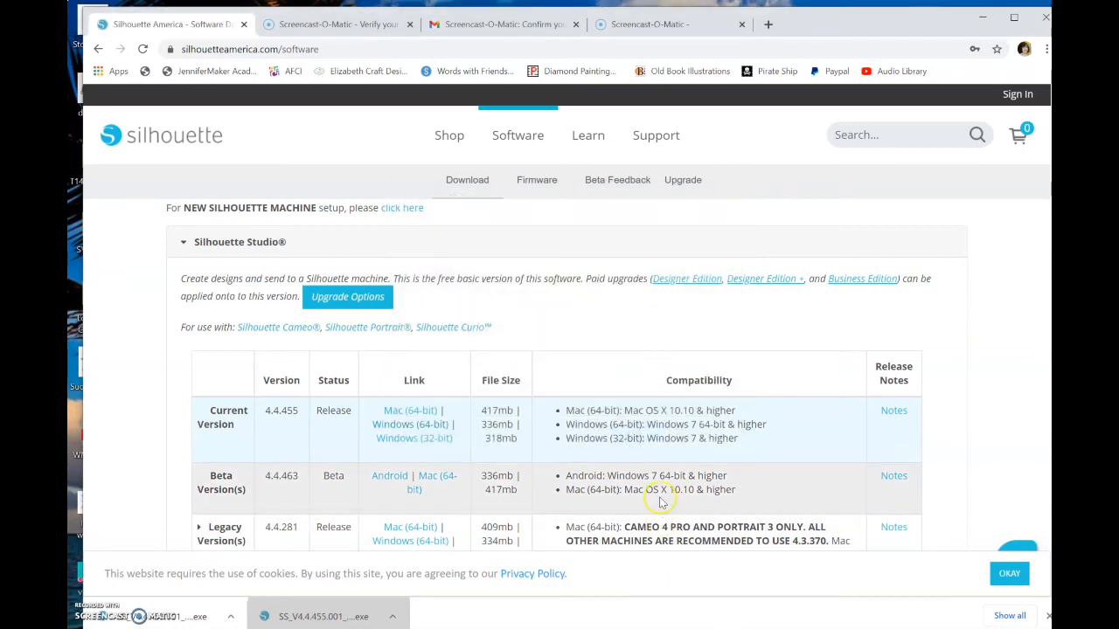
{"action": "mouse_move", "coordinate": [275, 477]}
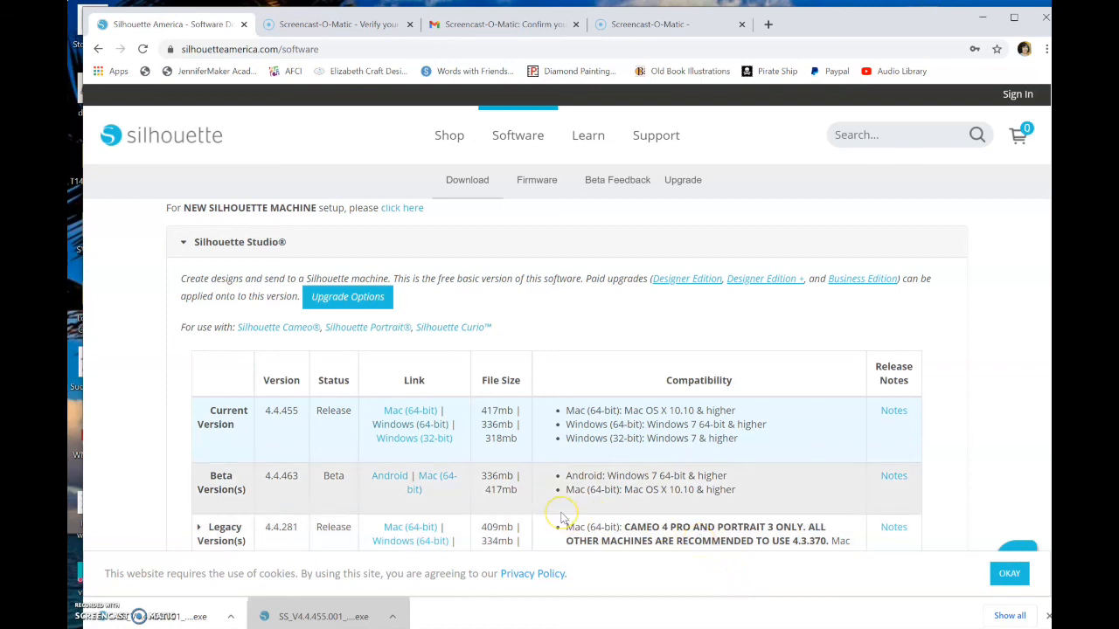
{"action": "mouse_move", "coordinate": [562, 517]}
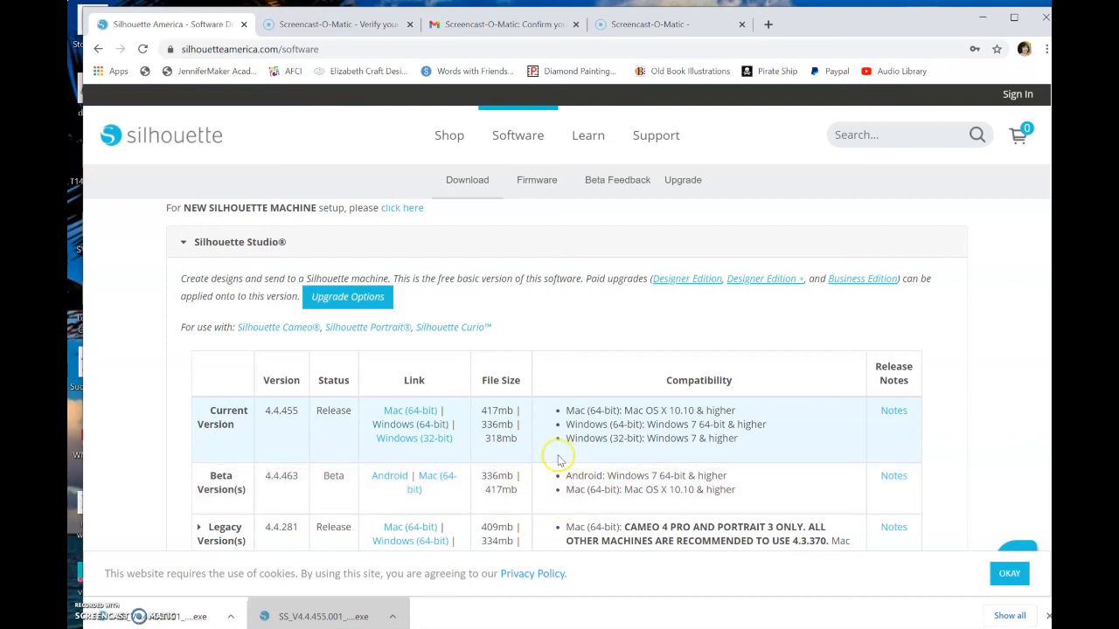
{"action": "mouse_move", "coordinate": [150, 540]}
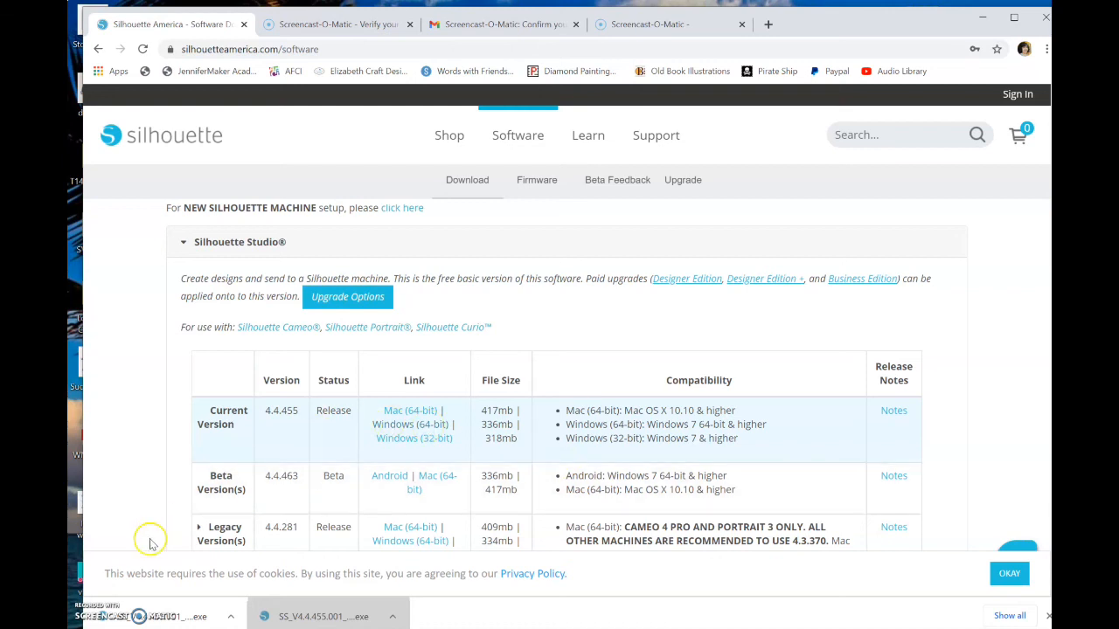